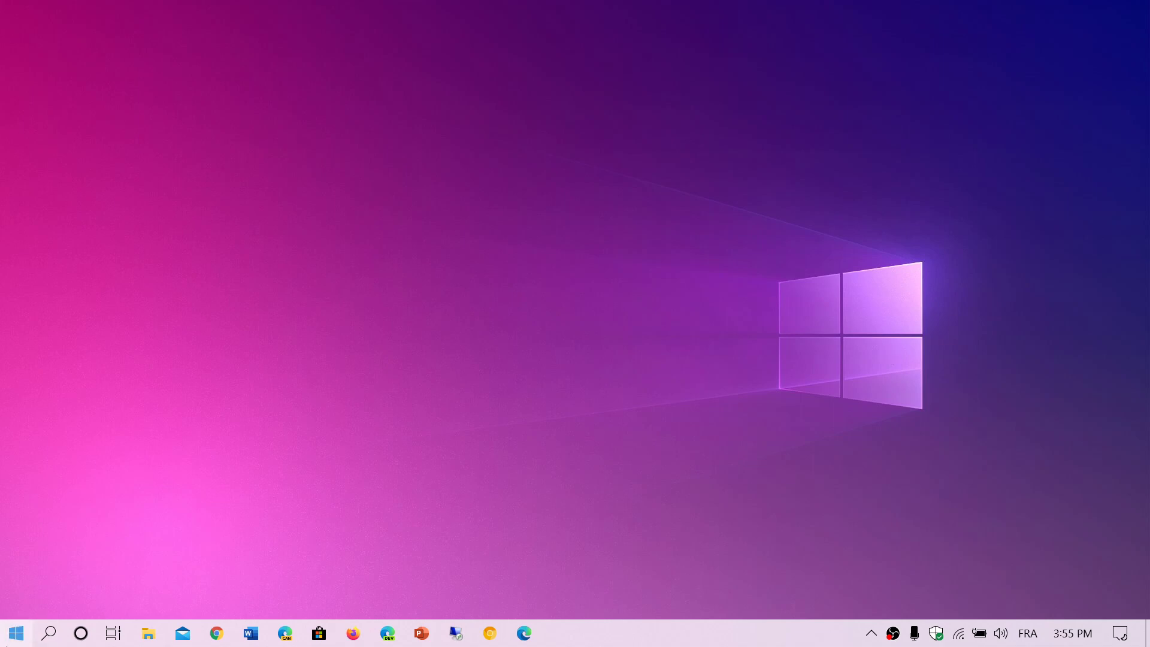
# Open and close the Start menu, then show the Action Center panel
pyautogui.click(15, 633)
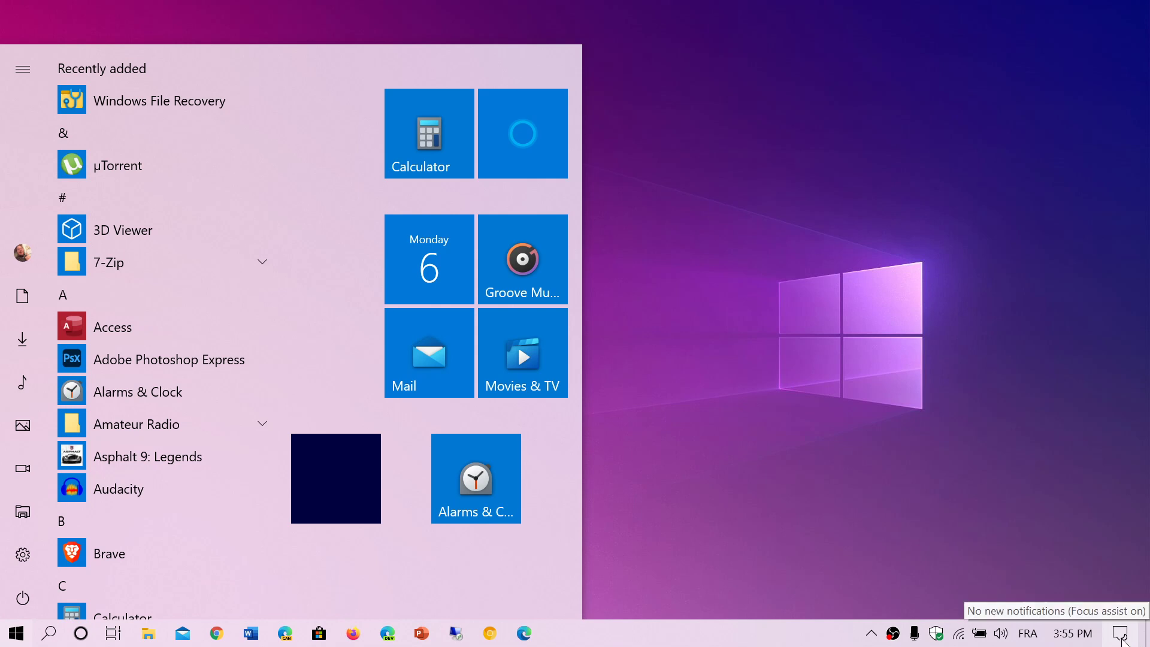
pyautogui.click(1122, 633)
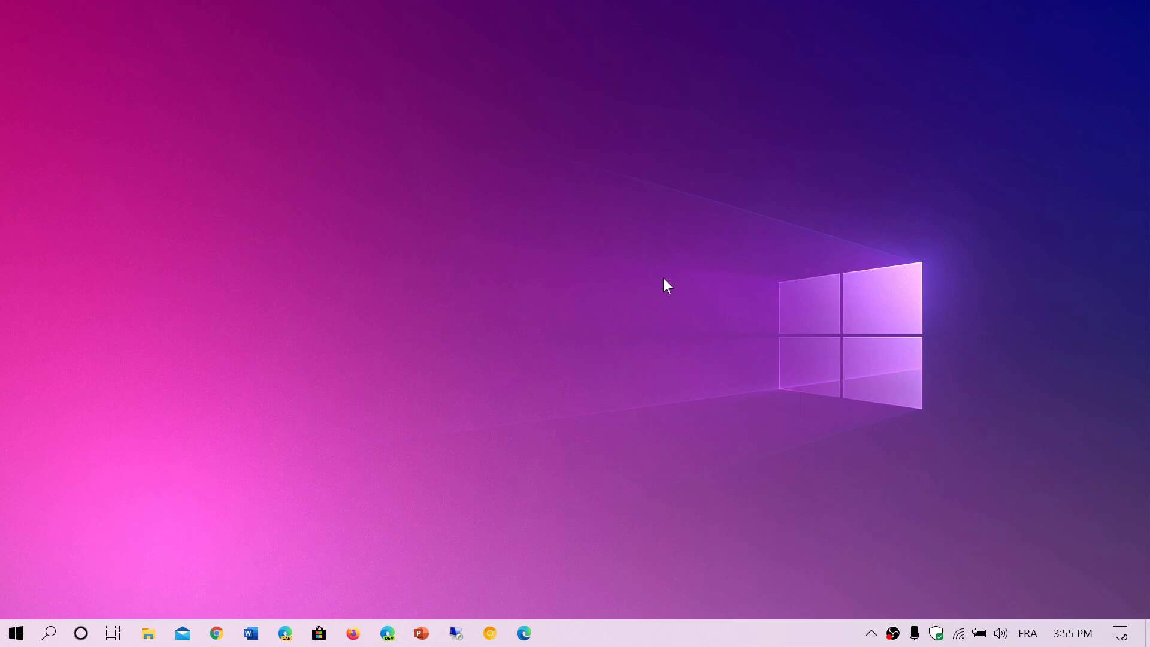
pyautogui.click(1122, 633)
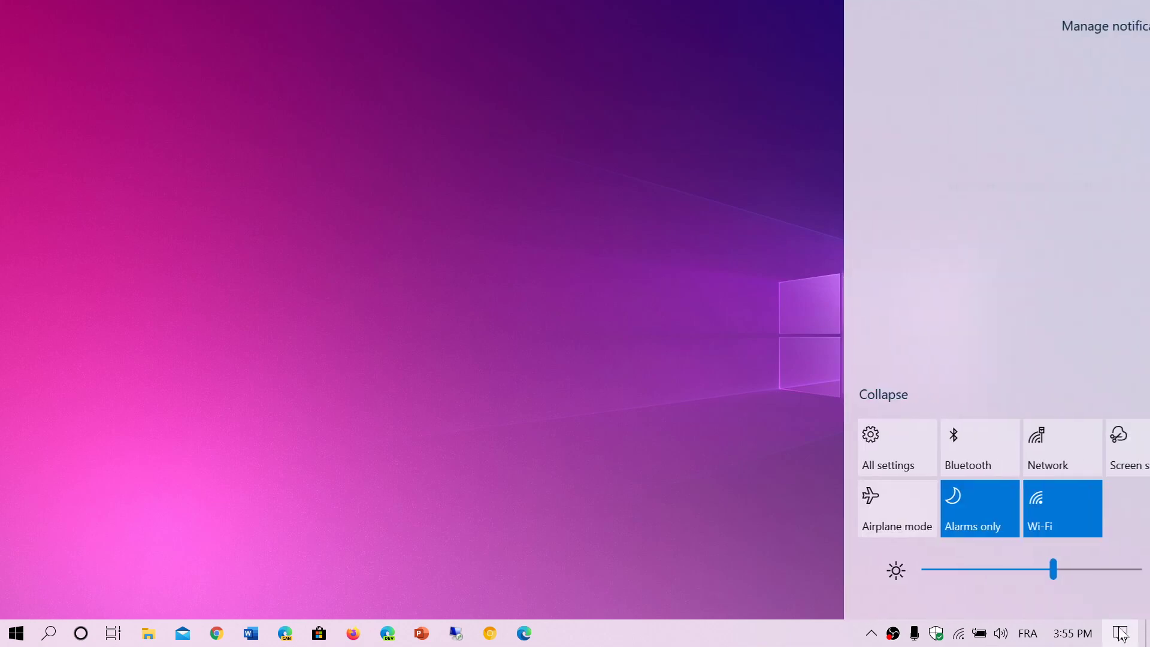
# Go to Personalization > Themes and scroll down to the installed theme list
pyautogui.click(886, 447)
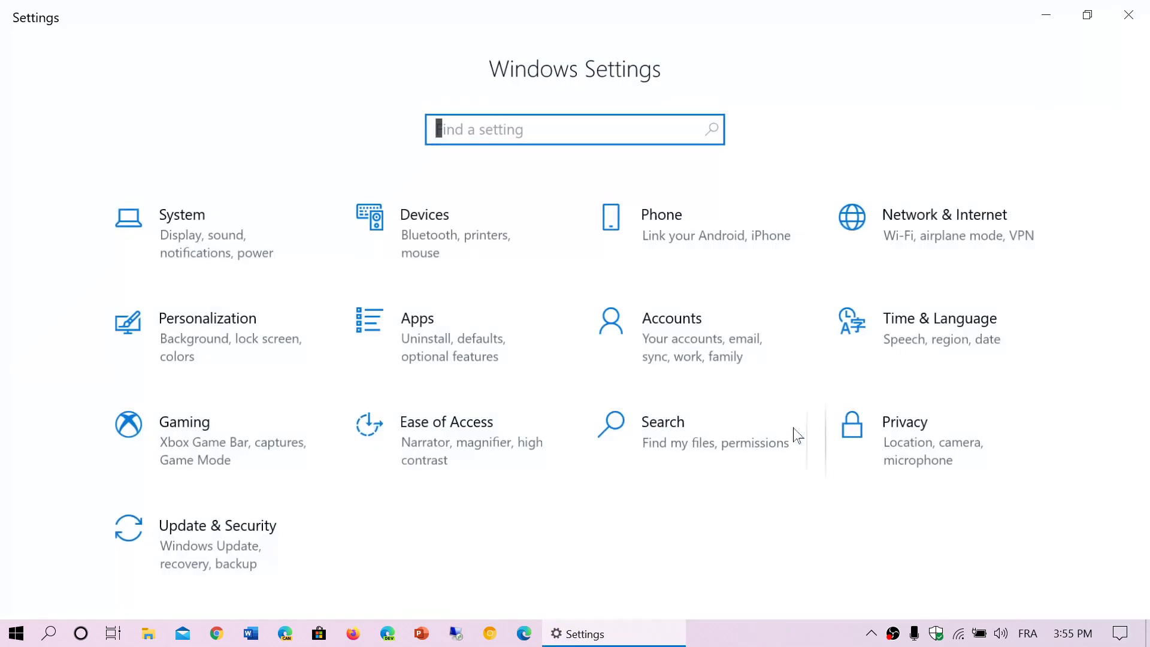
pyautogui.moveTo(271, 324)
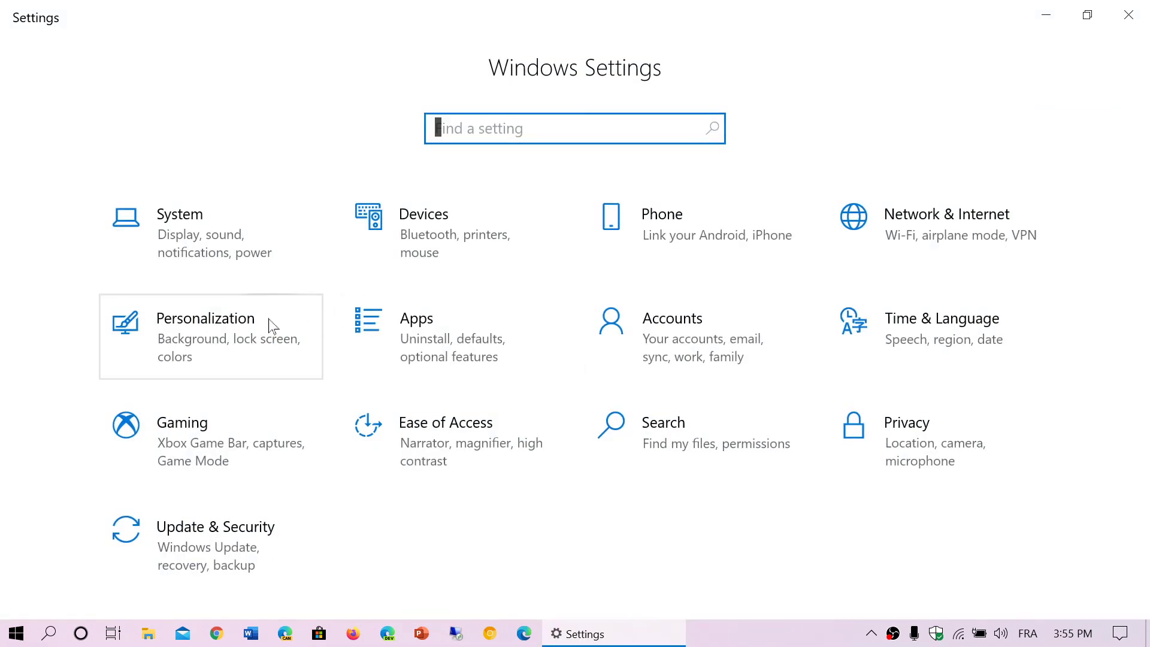
pyautogui.click(205, 336)
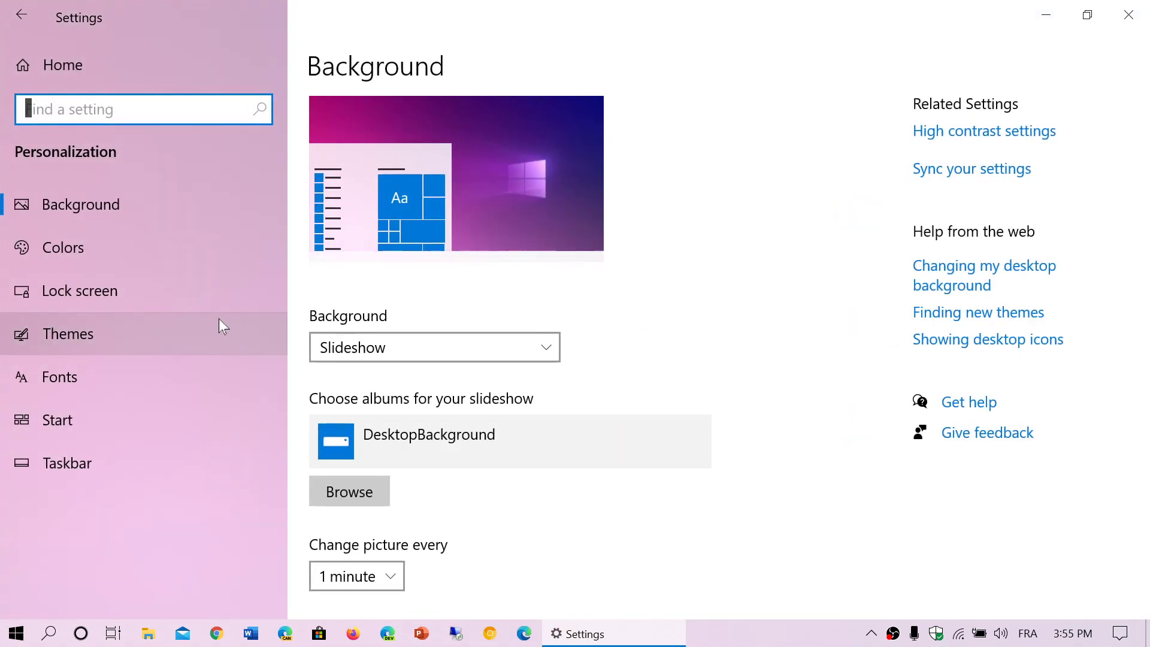
pyautogui.click(67, 334)
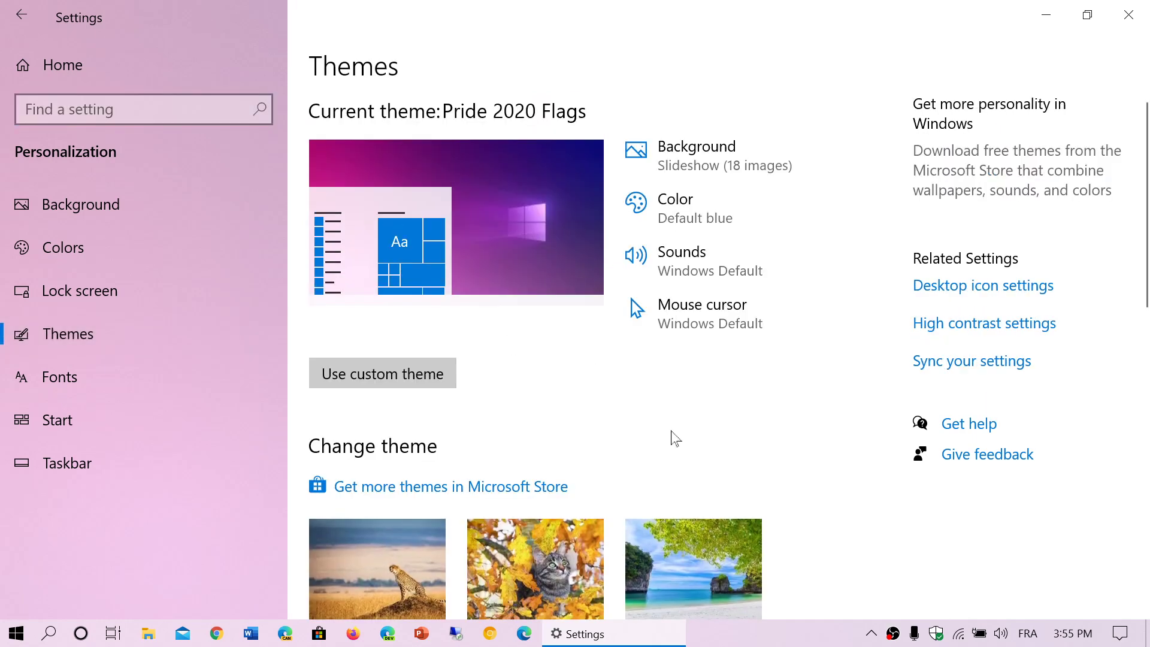
pyautogui.scroll(-3)
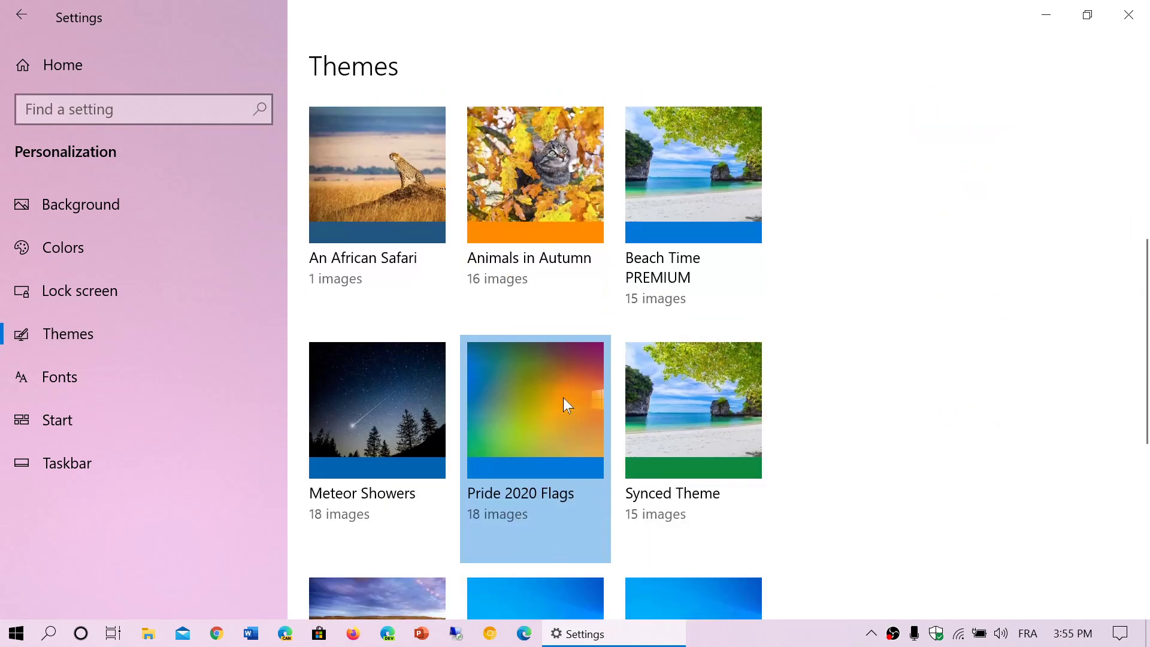
pyautogui.moveTo(820, 406)
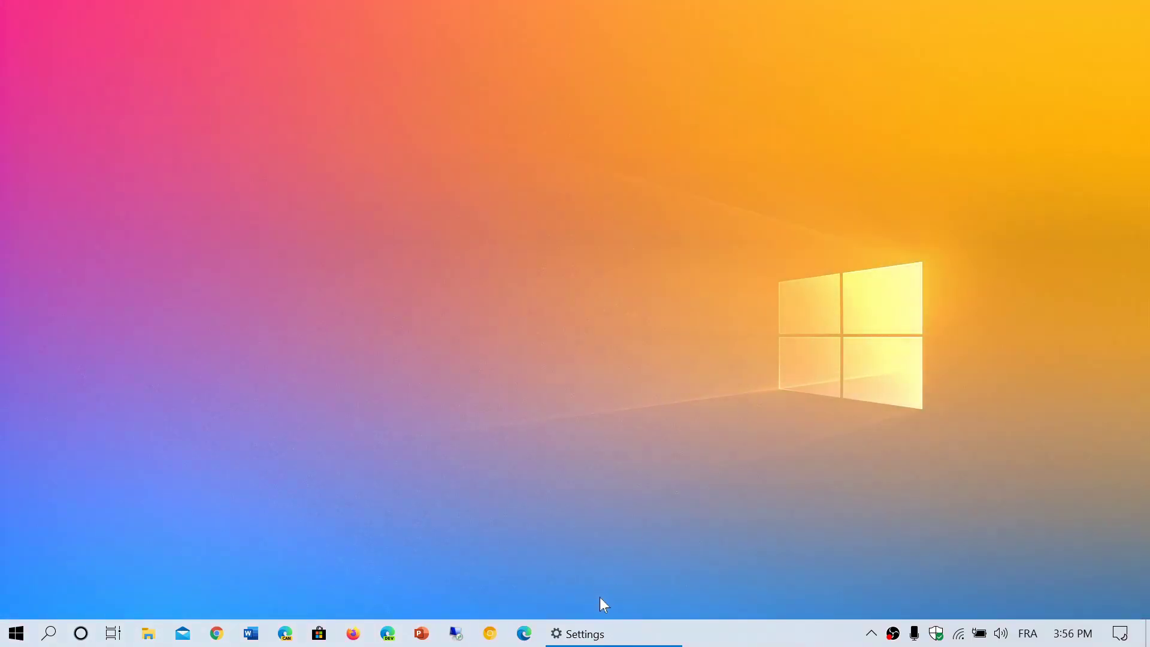
pyautogui.click(585, 633)
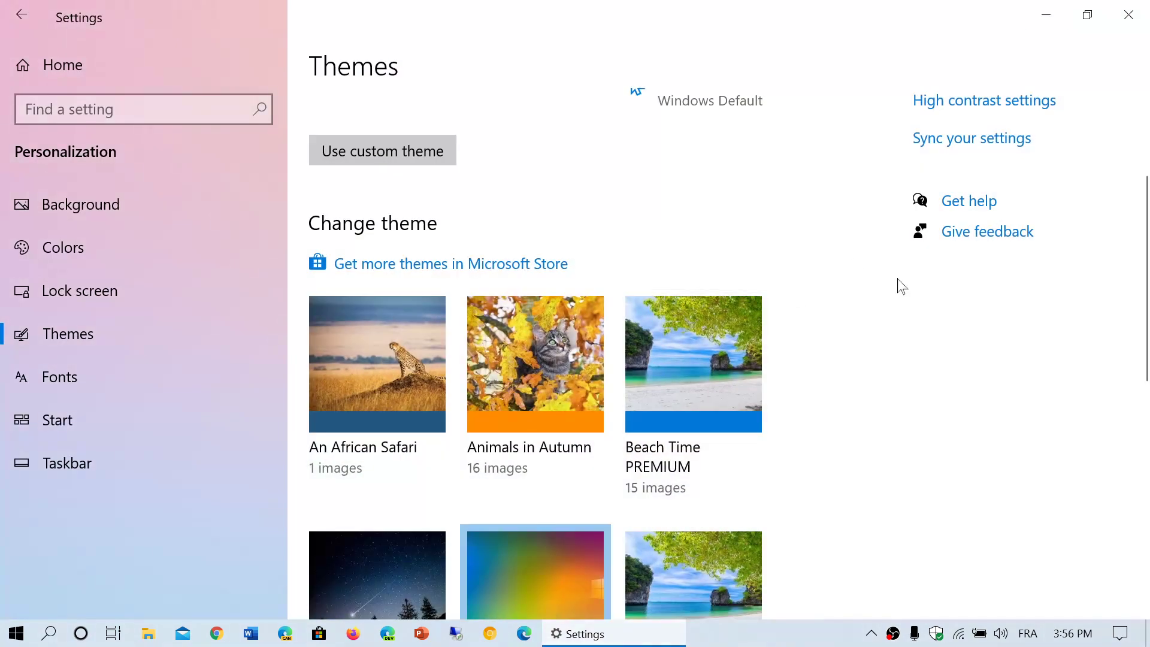
pyautogui.scroll(-3)
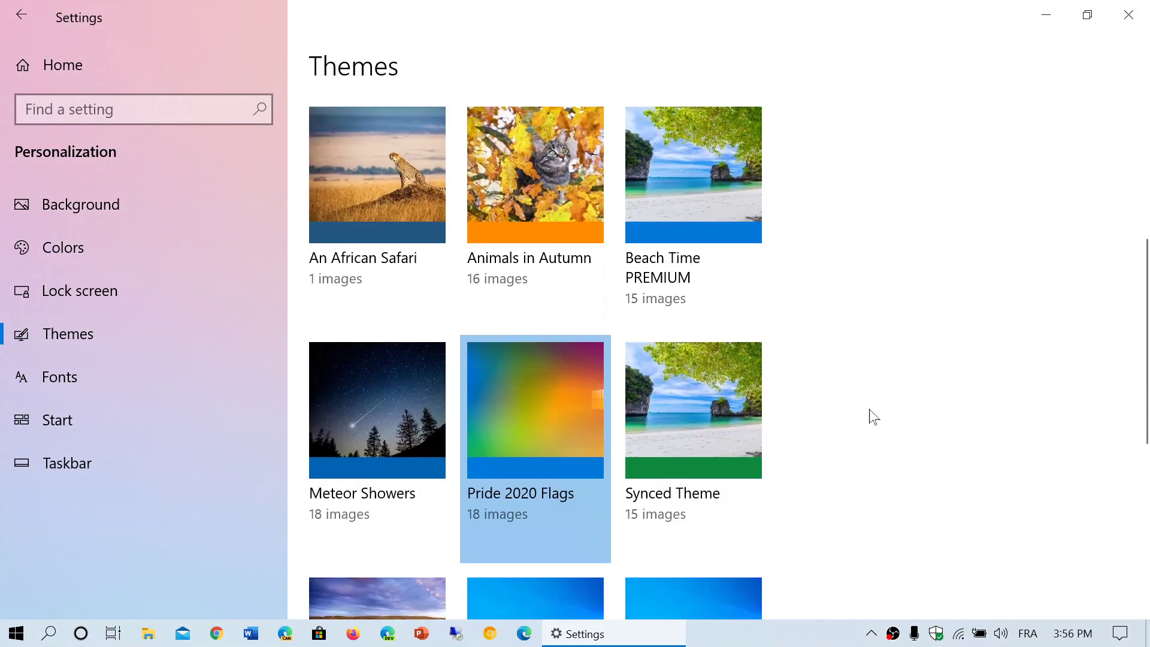
pyautogui.scroll(-3)
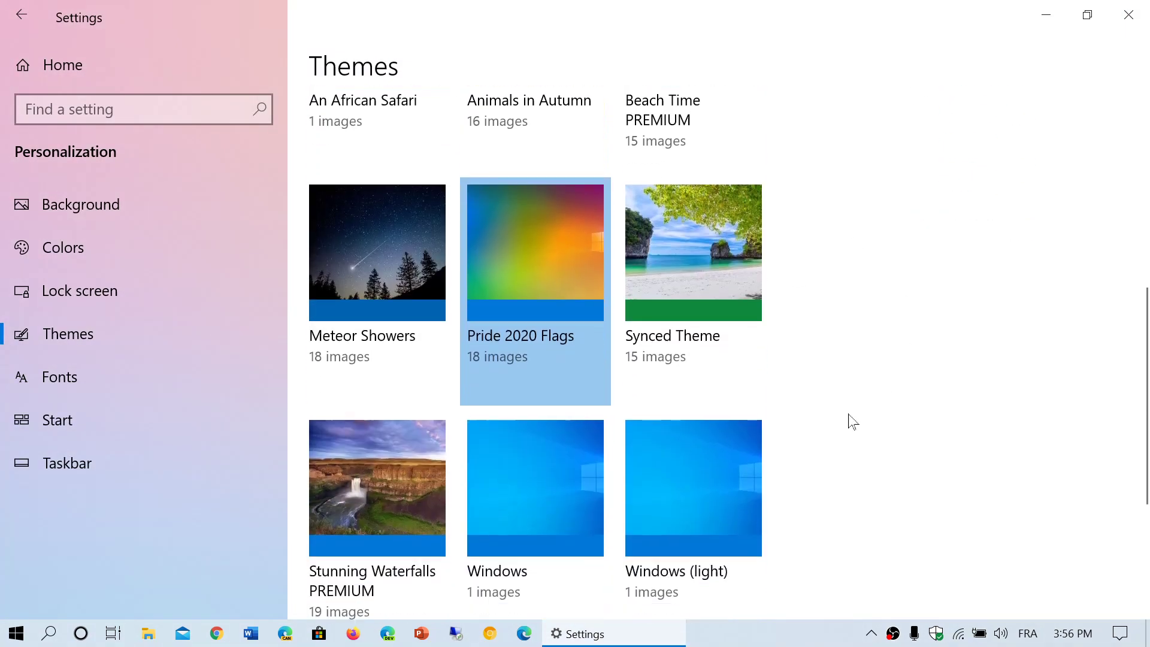
# Apply the Meteor Showers theme, preview the Start menu, and close Settings
pyautogui.click(377, 252)
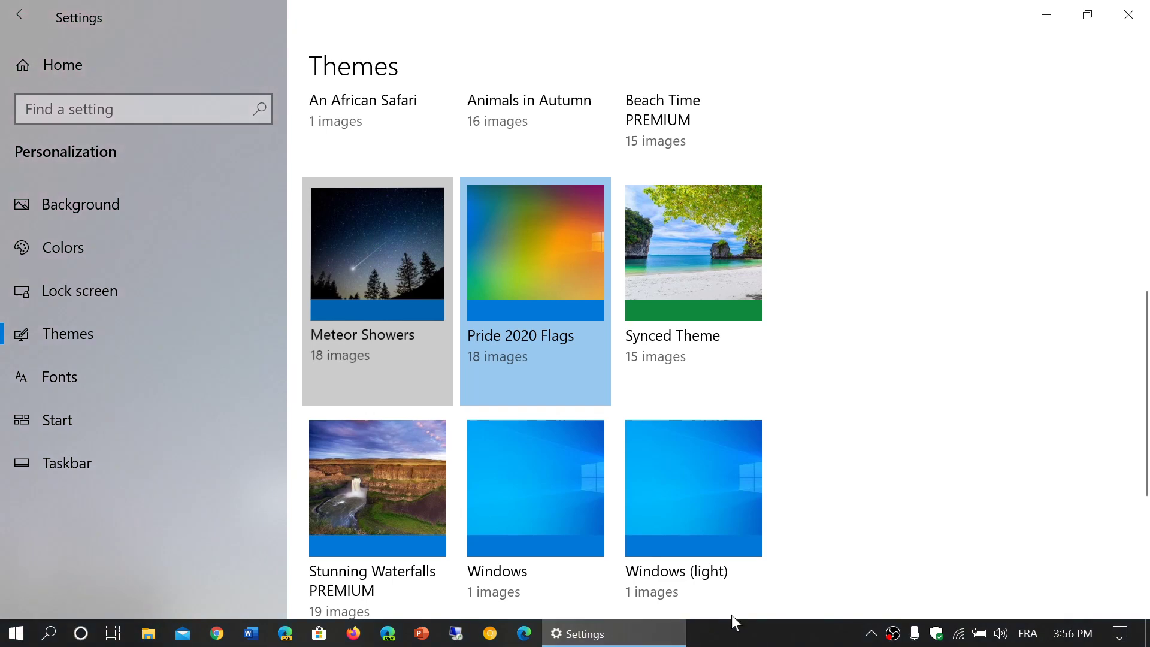
pyautogui.click(377, 252)
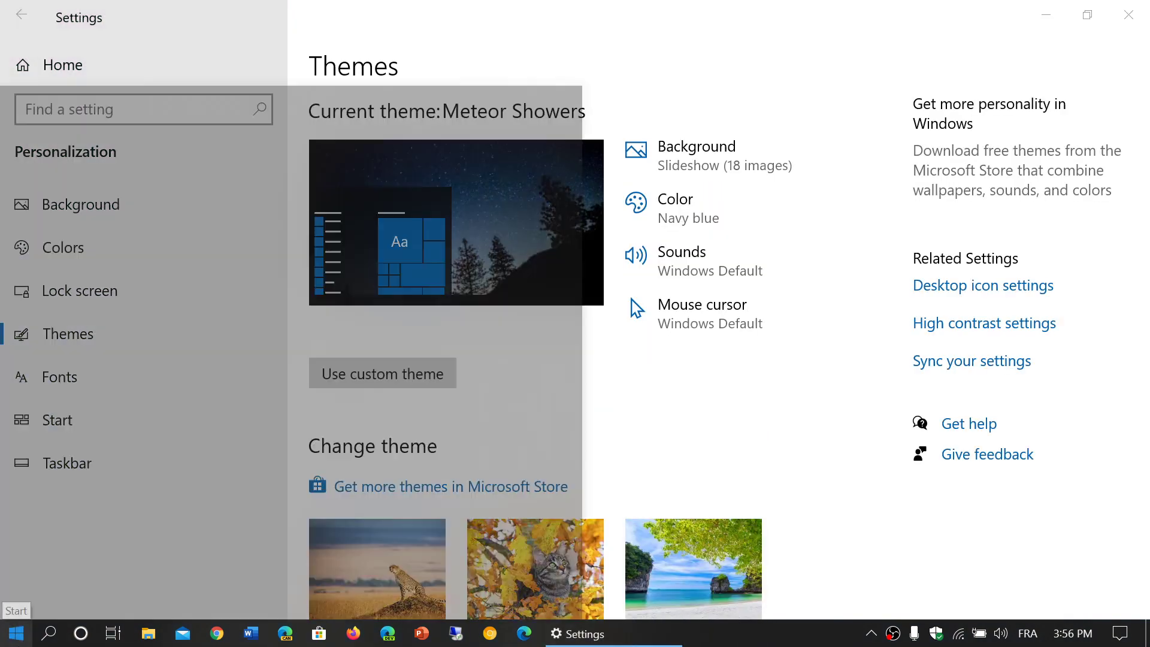
pyautogui.click(14, 634)
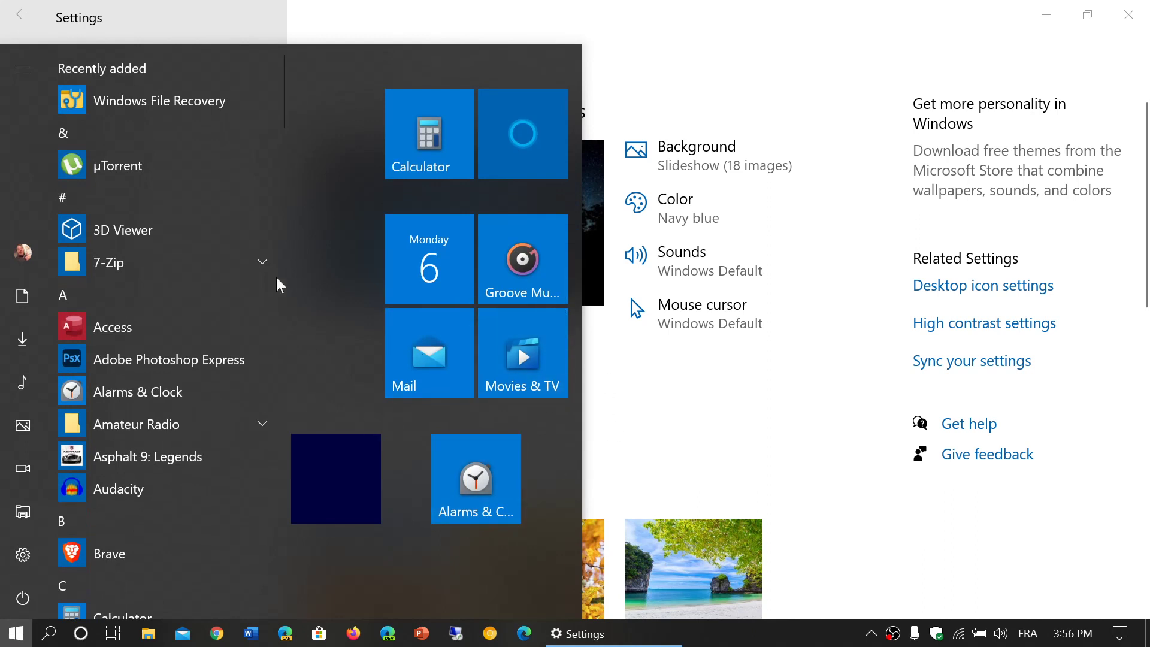
pyautogui.moveTo(303, 220)
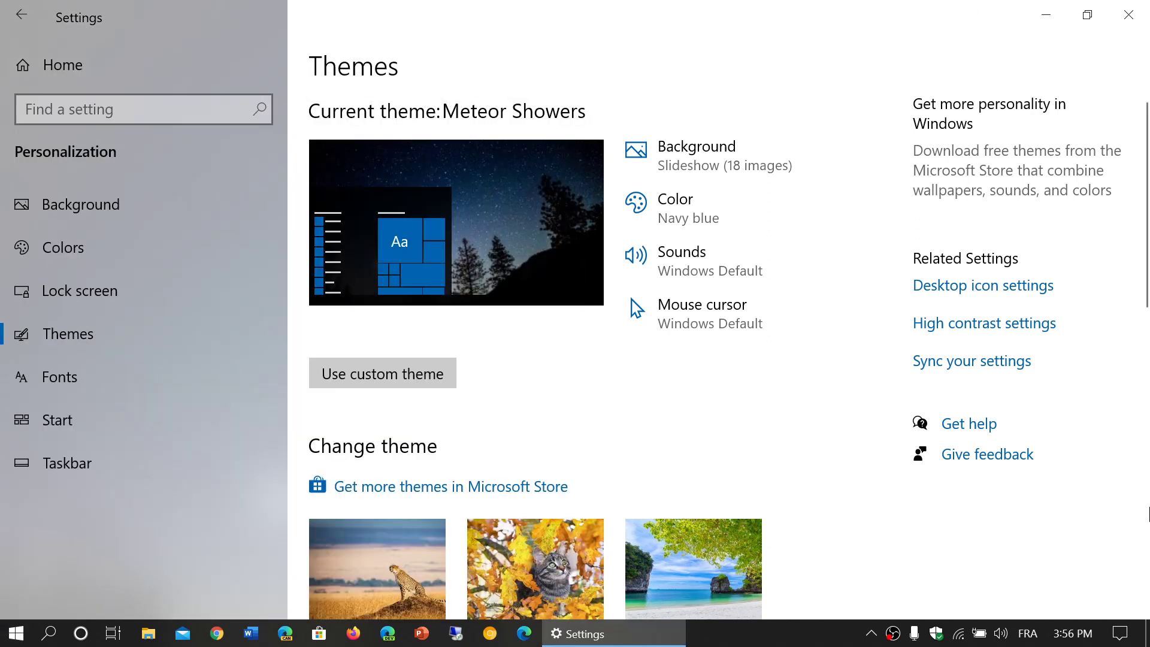
pyautogui.click(1136, 633)
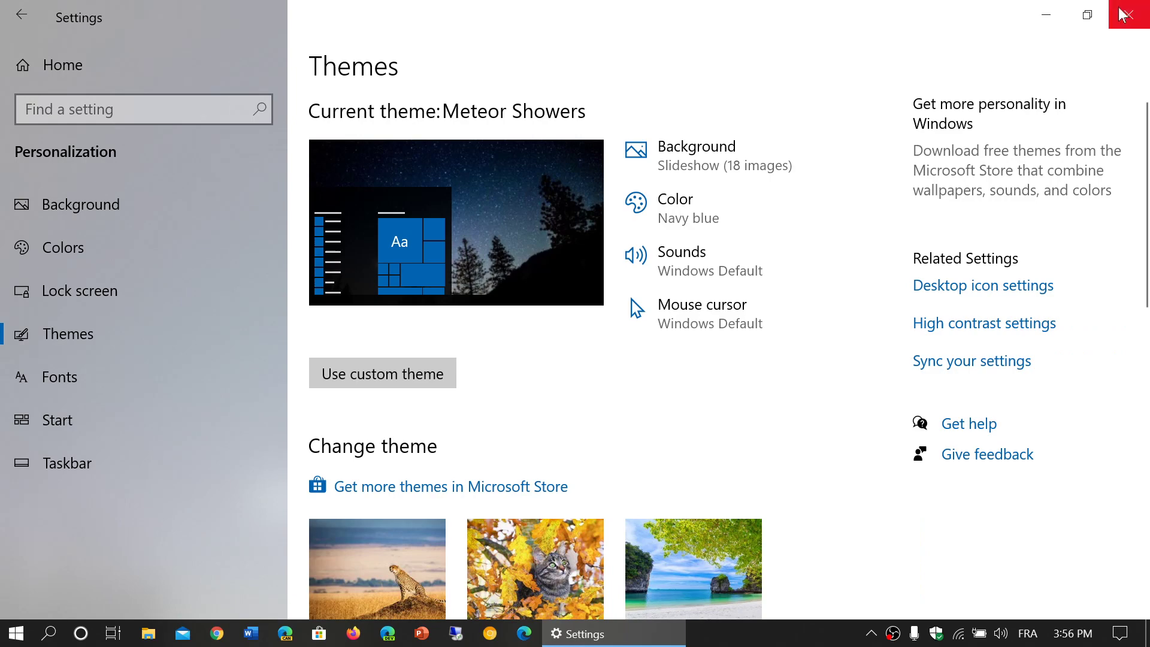
pyautogui.click(1125, 633)
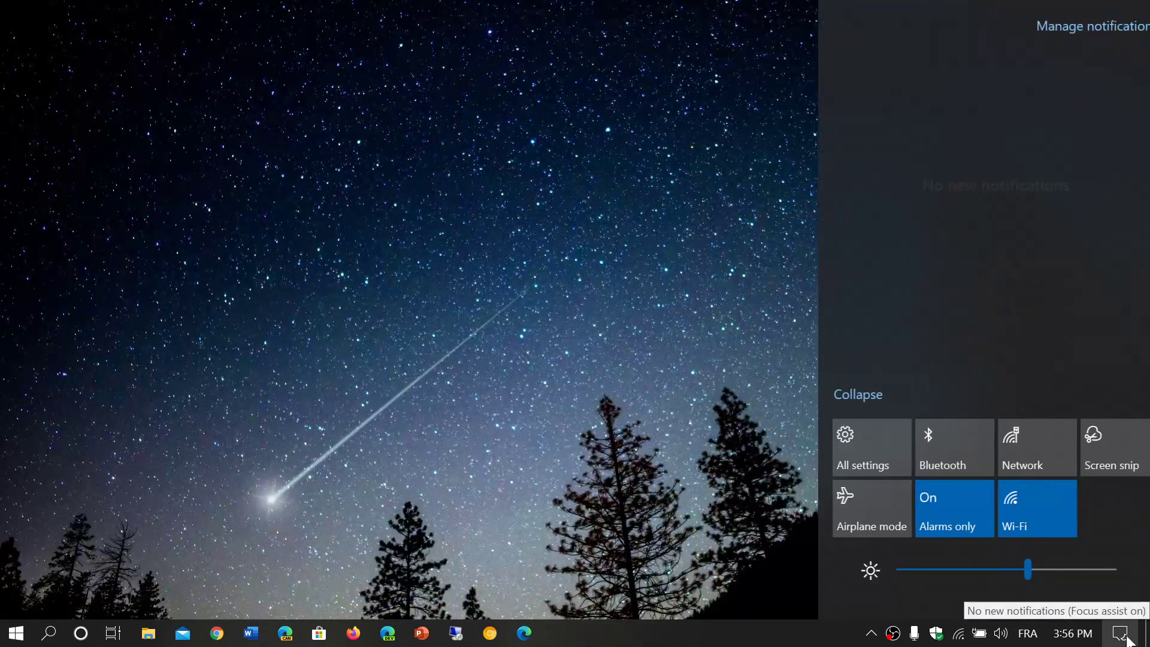
# Return to Personalization > Themes and scroll through the installed theme list
pyautogui.click(861, 447)
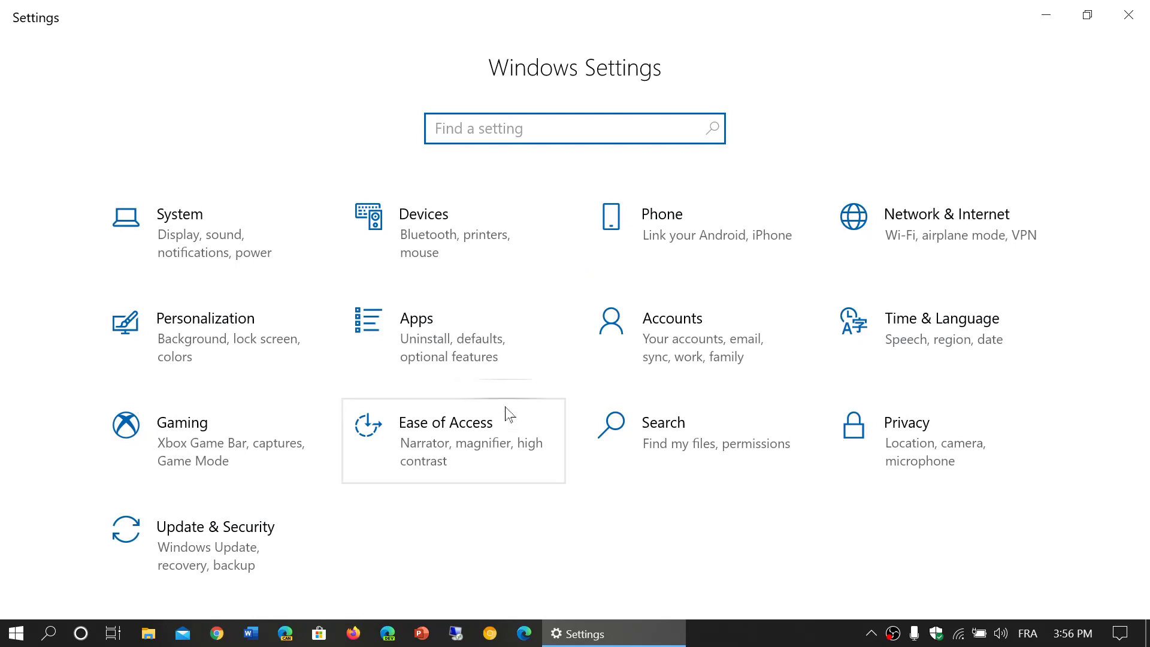
pyautogui.moveTo(272, 336)
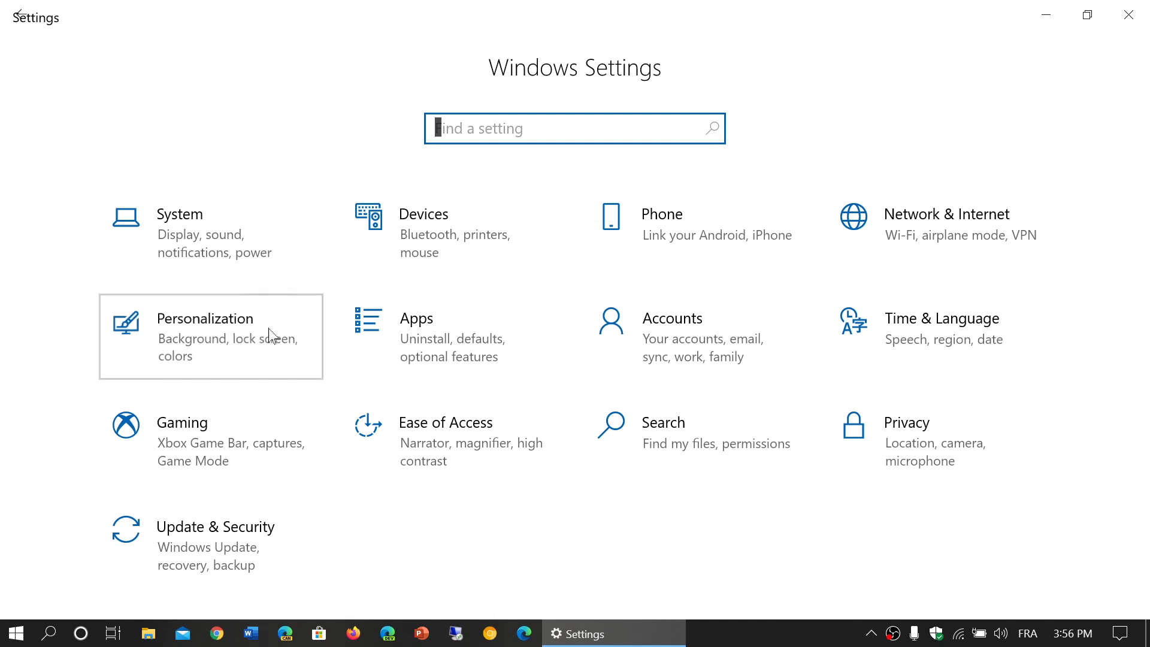
pyautogui.click(205, 318)
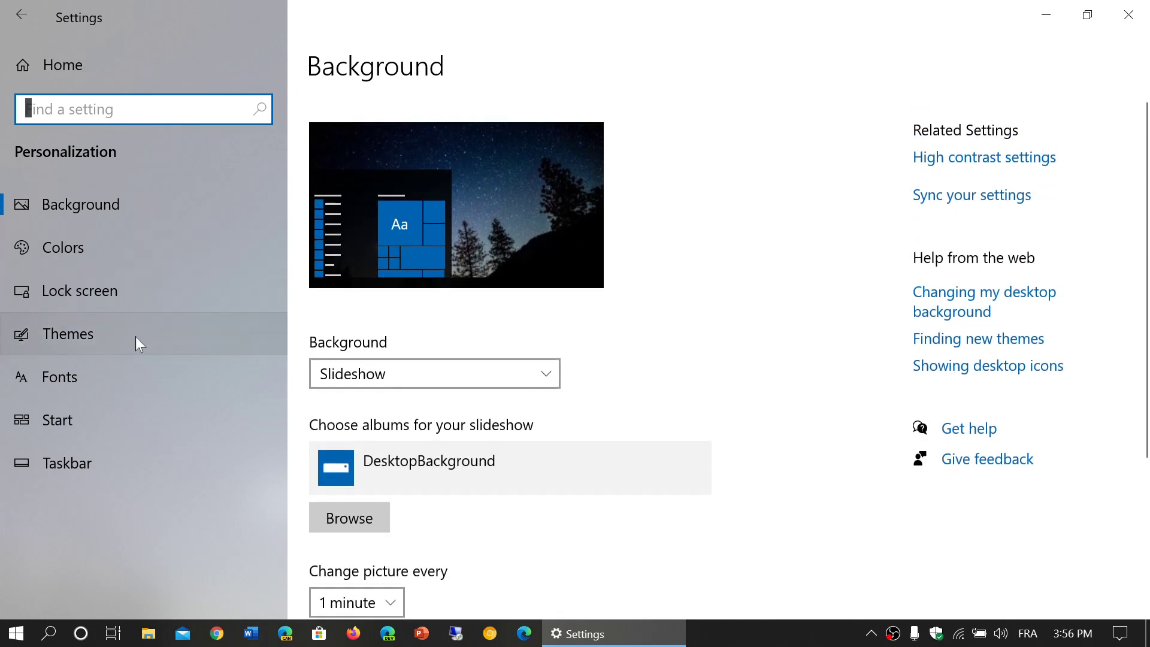
pyautogui.click(68, 334)
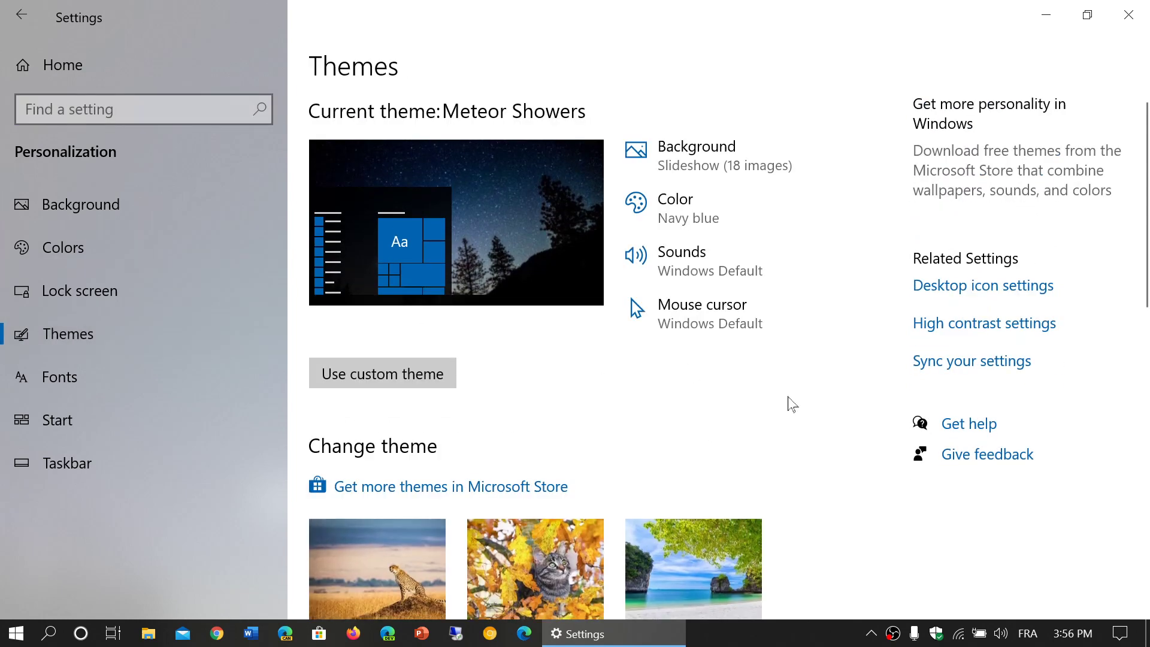
pyautogui.moveTo(824, 430)
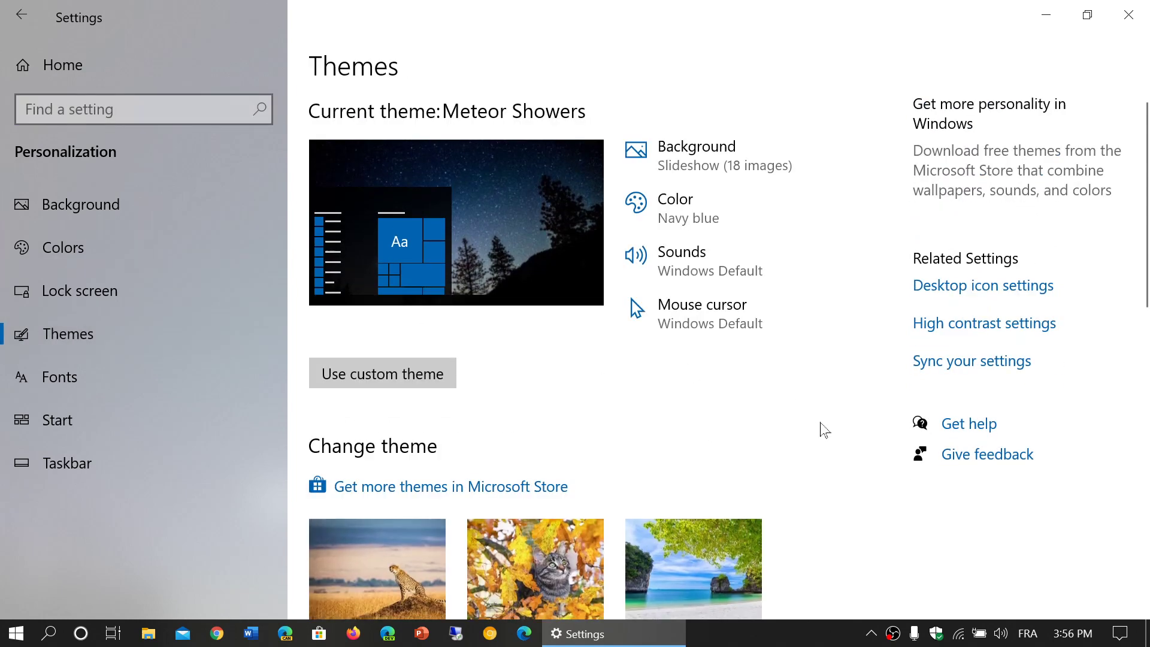
pyautogui.scroll(-3)
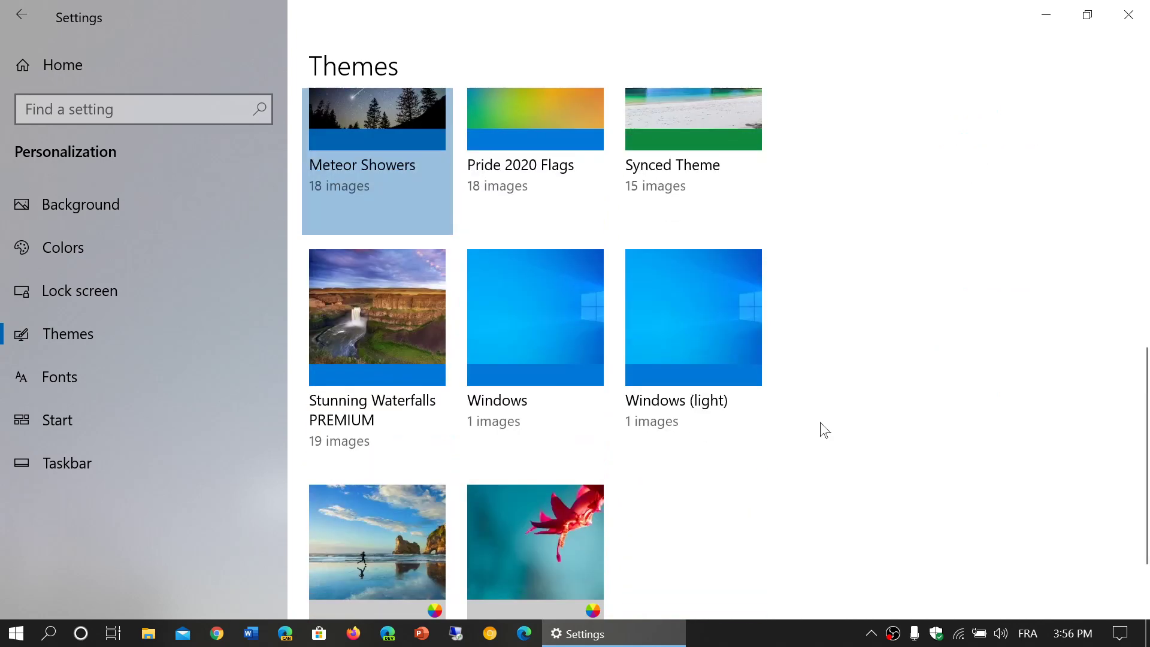
pyautogui.scroll(3)
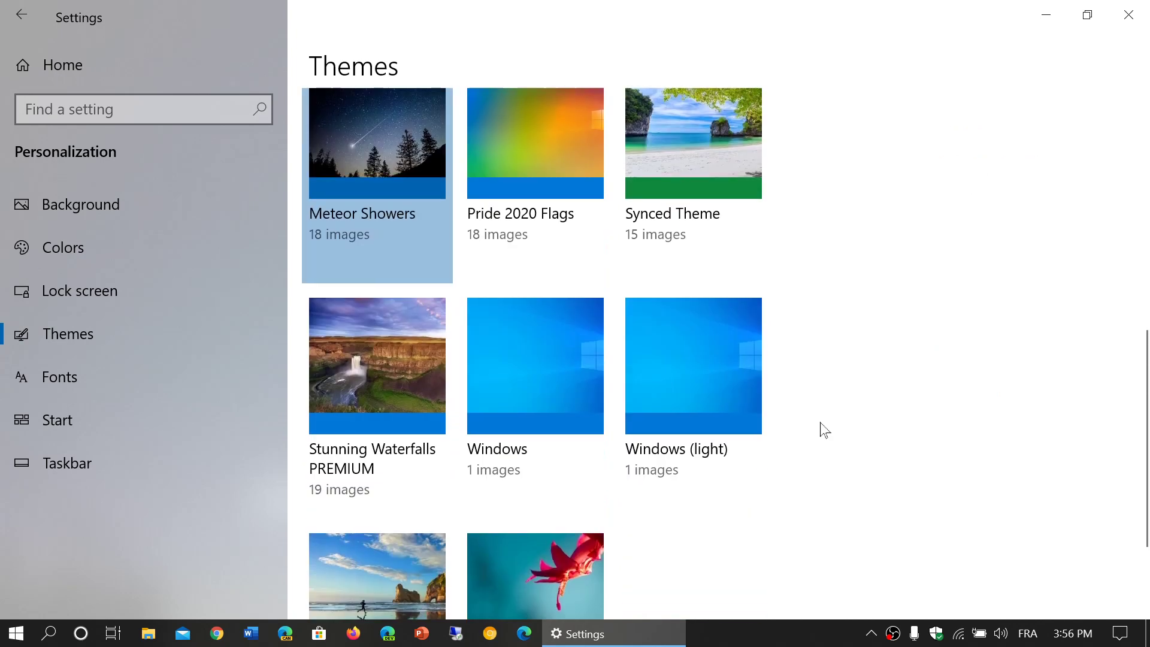
pyautogui.click(377, 366)
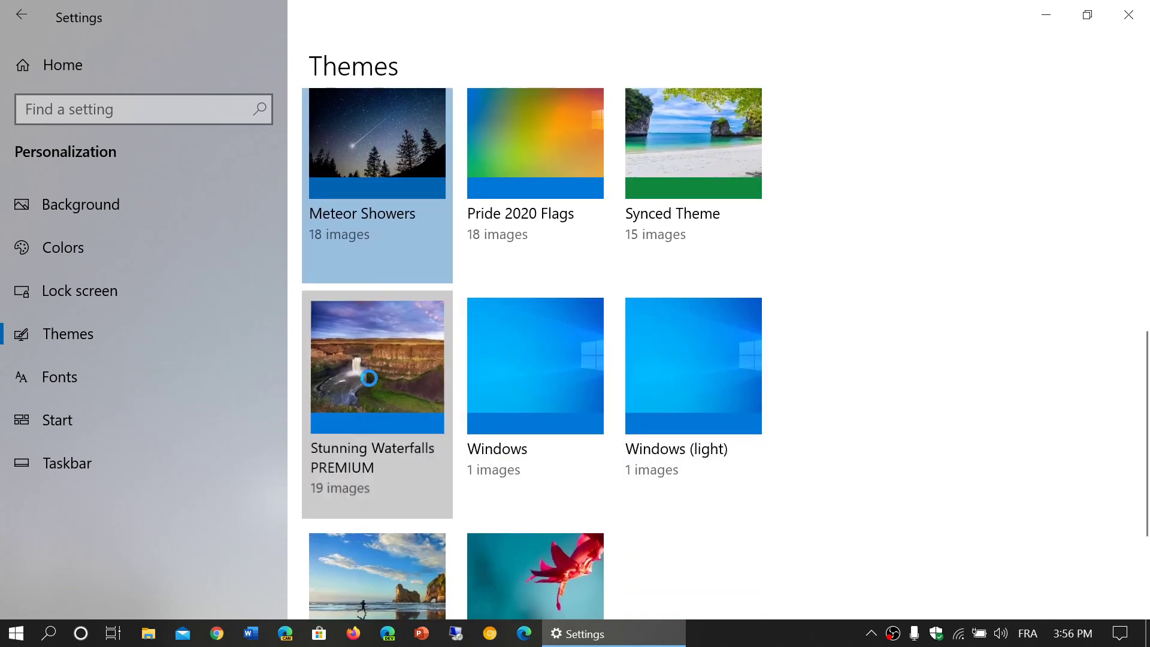
pyautogui.moveTo(372, 385)
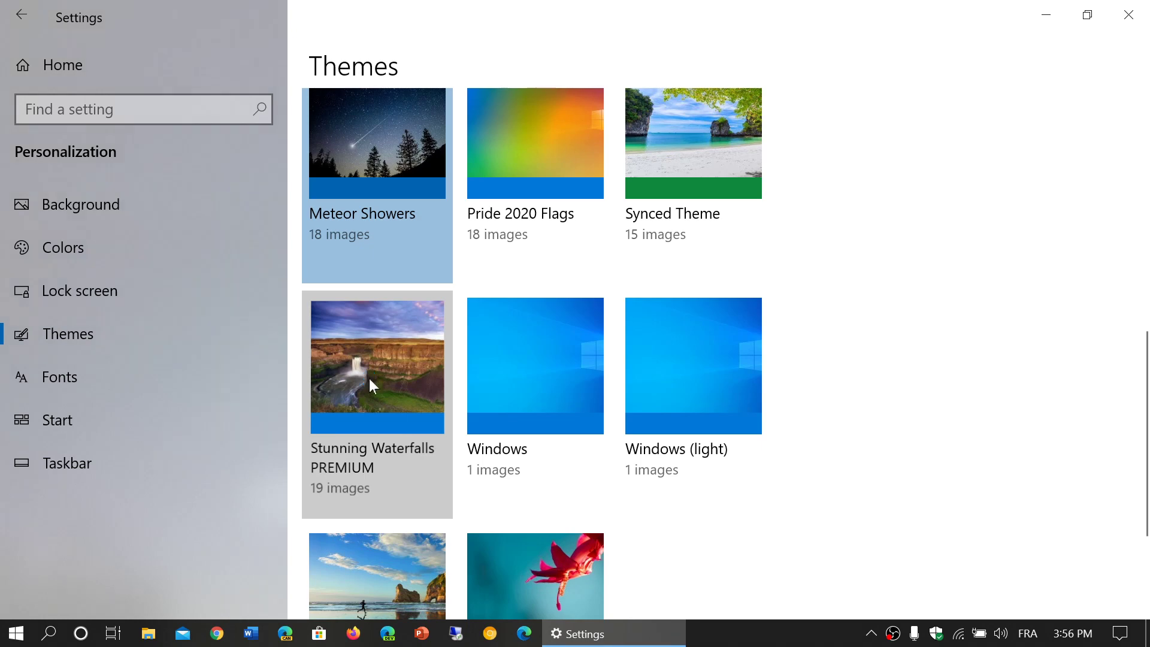
pyautogui.click(377, 367)
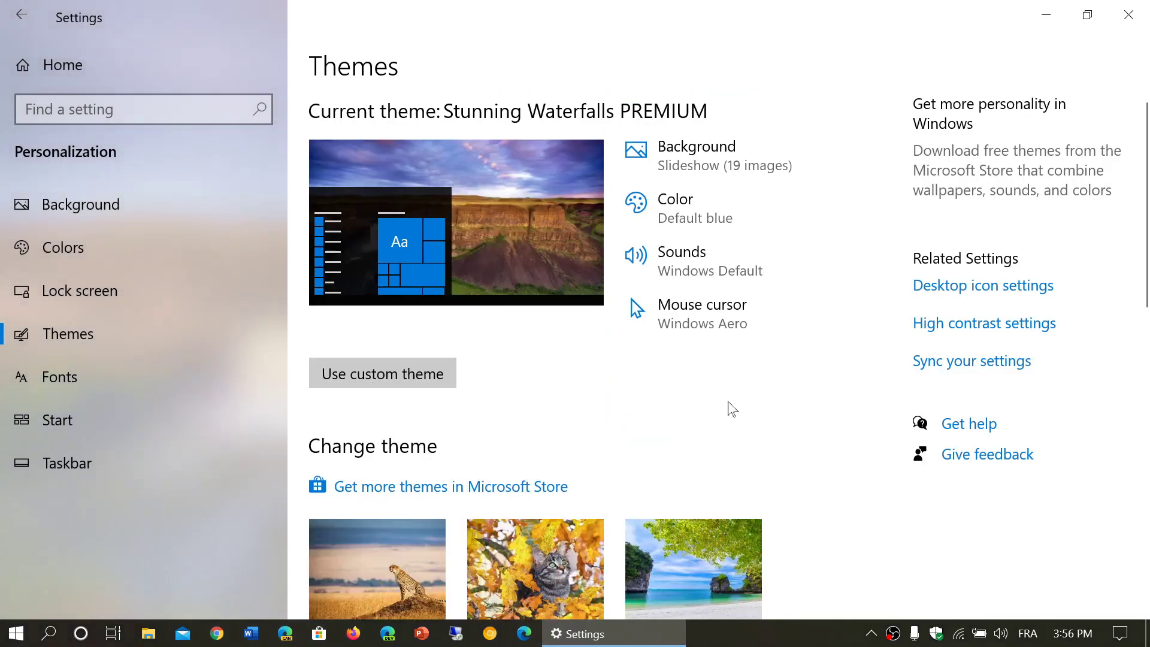
pyautogui.moveTo(223, 441)
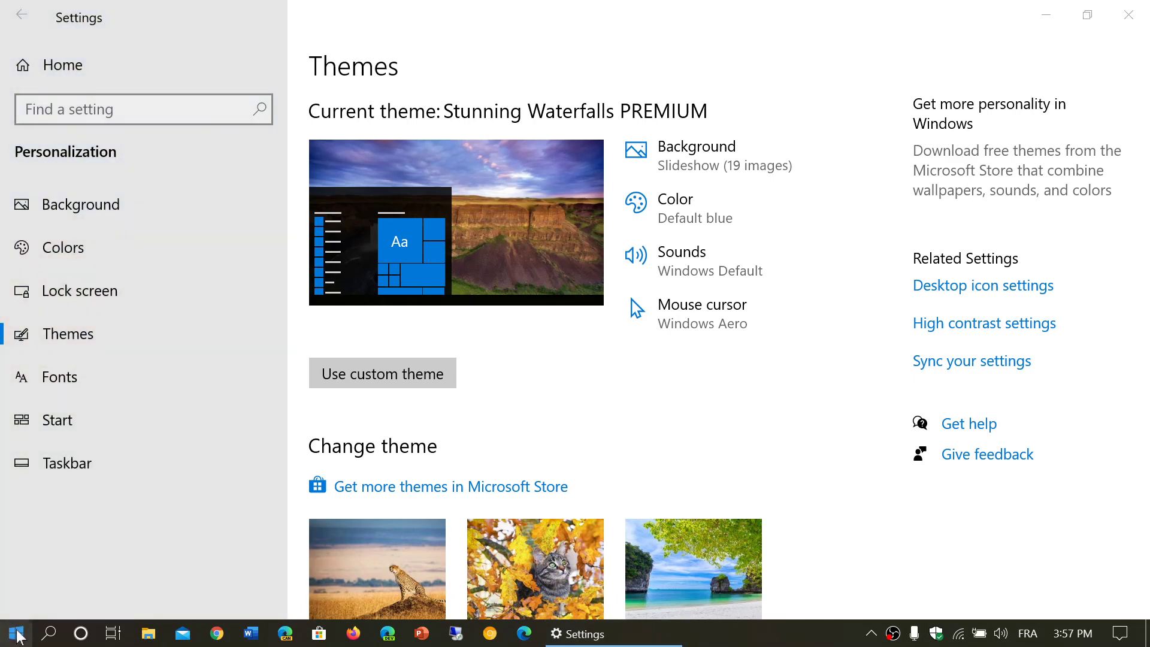
pyautogui.click(16, 633)
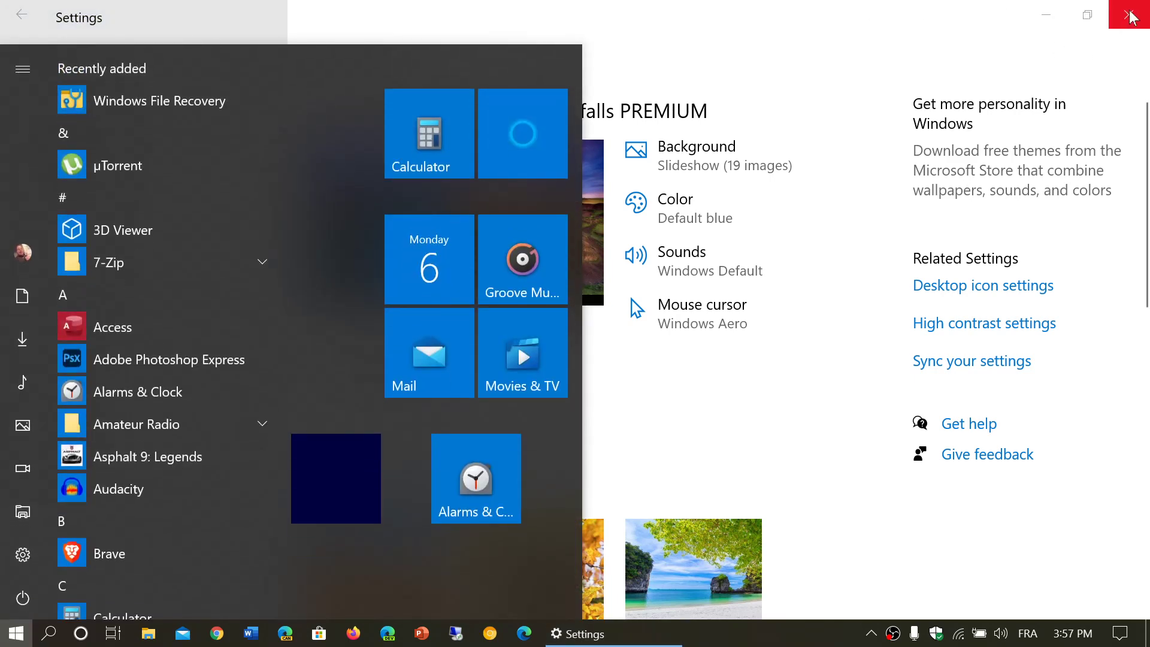
pyautogui.click(1137, 633)
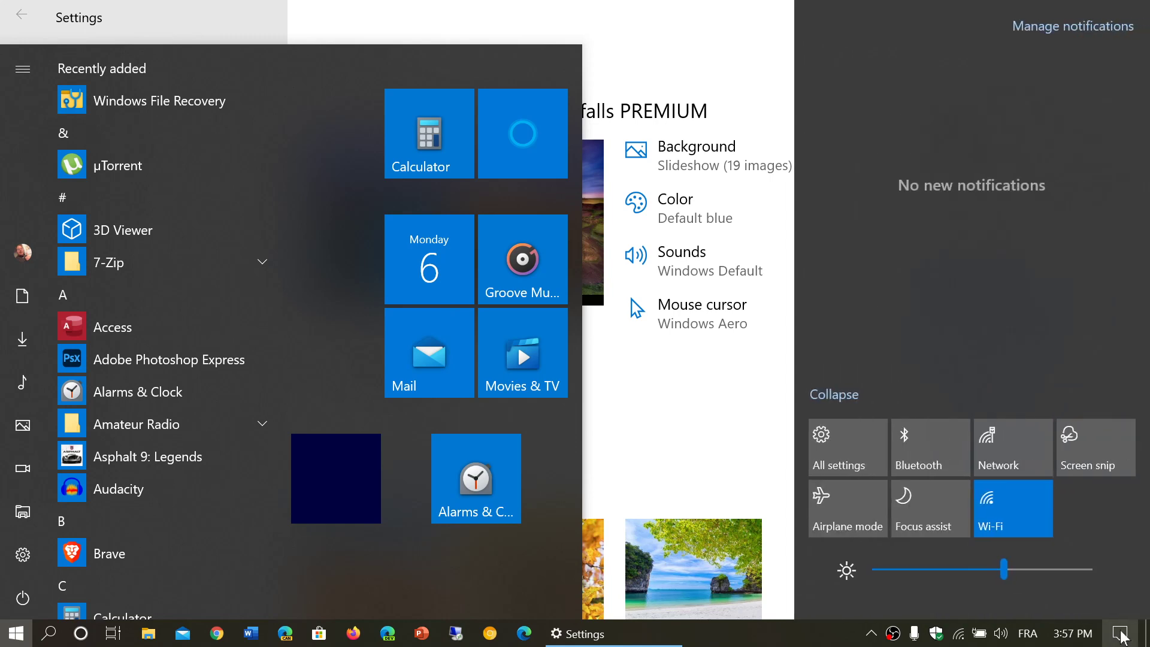
pyautogui.click(1127, 633)
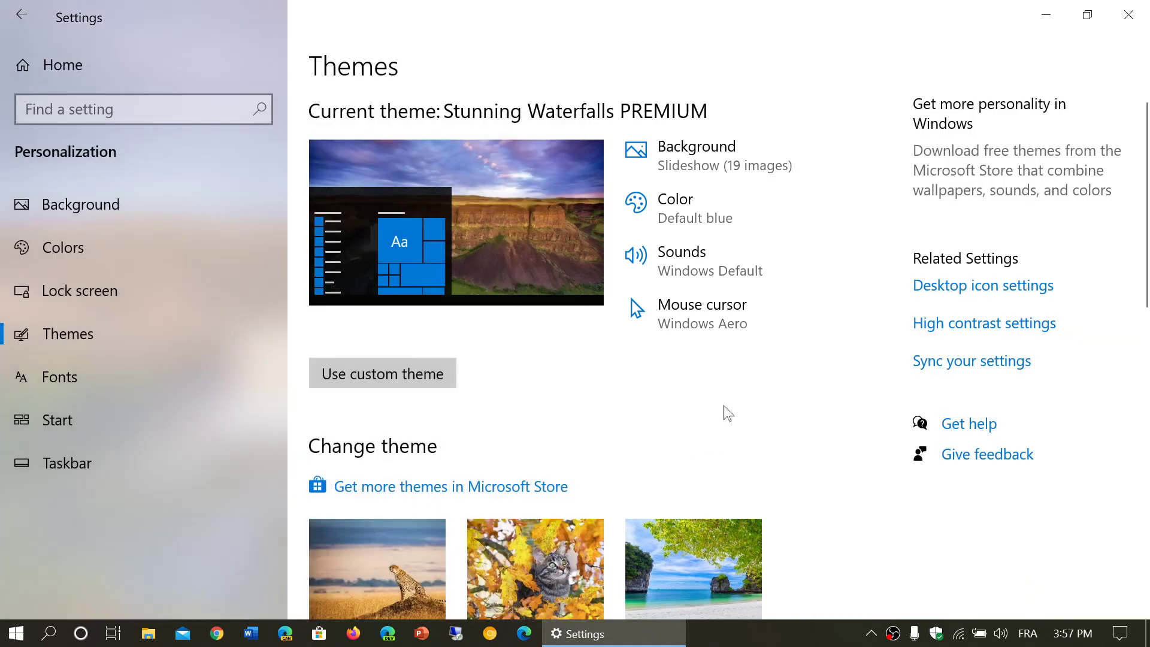
pyautogui.moveTo(800, 429)
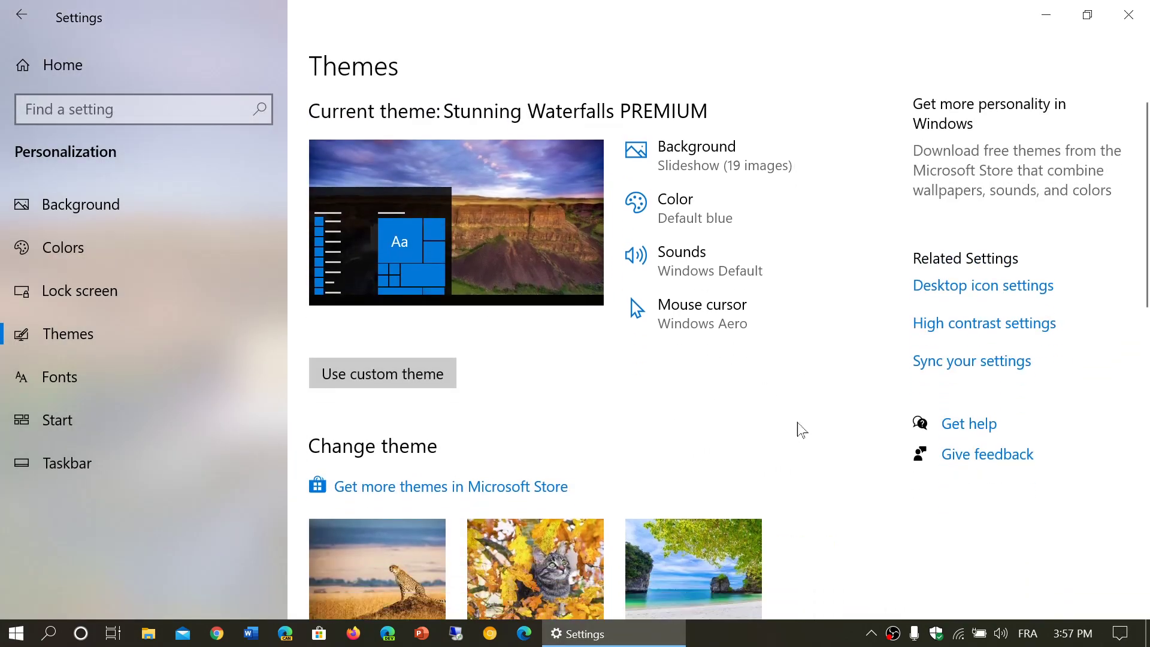
pyautogui.moveTo(752, 408)
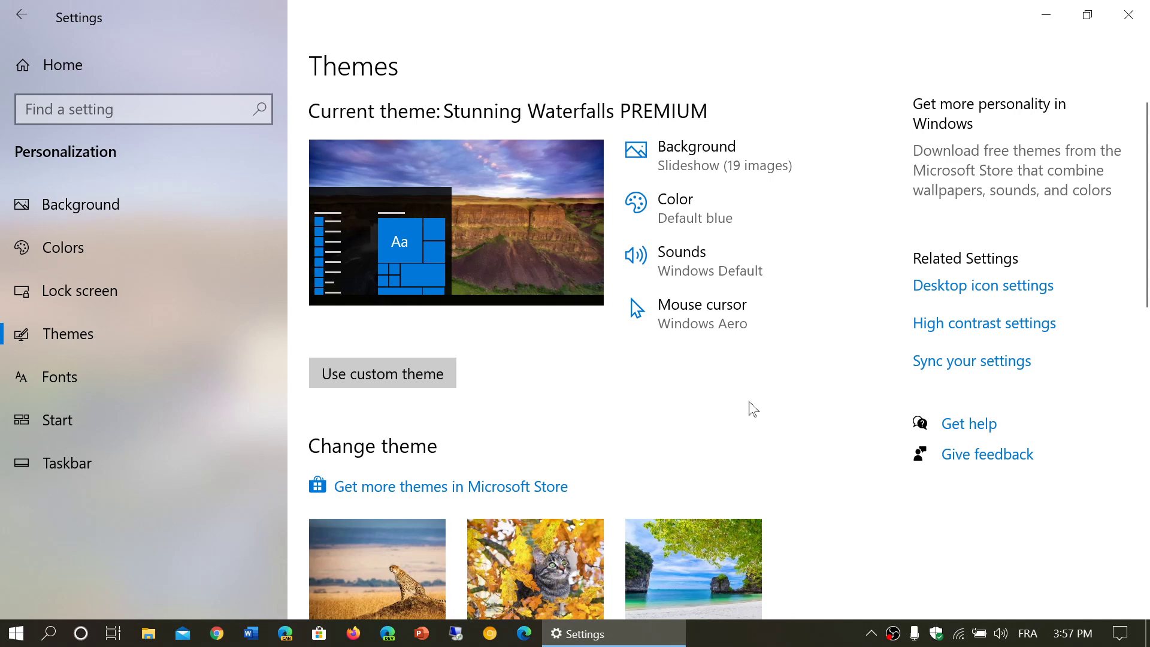
pyautogui.moveTo(621, 387)
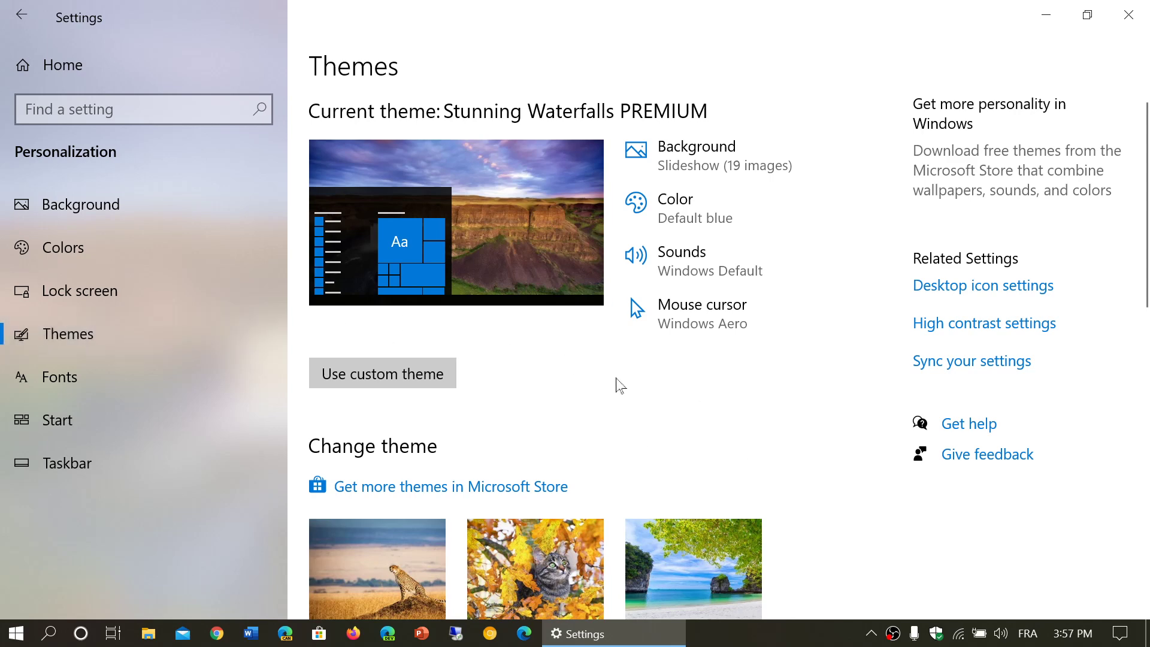
pyautogui.scroll(-3)
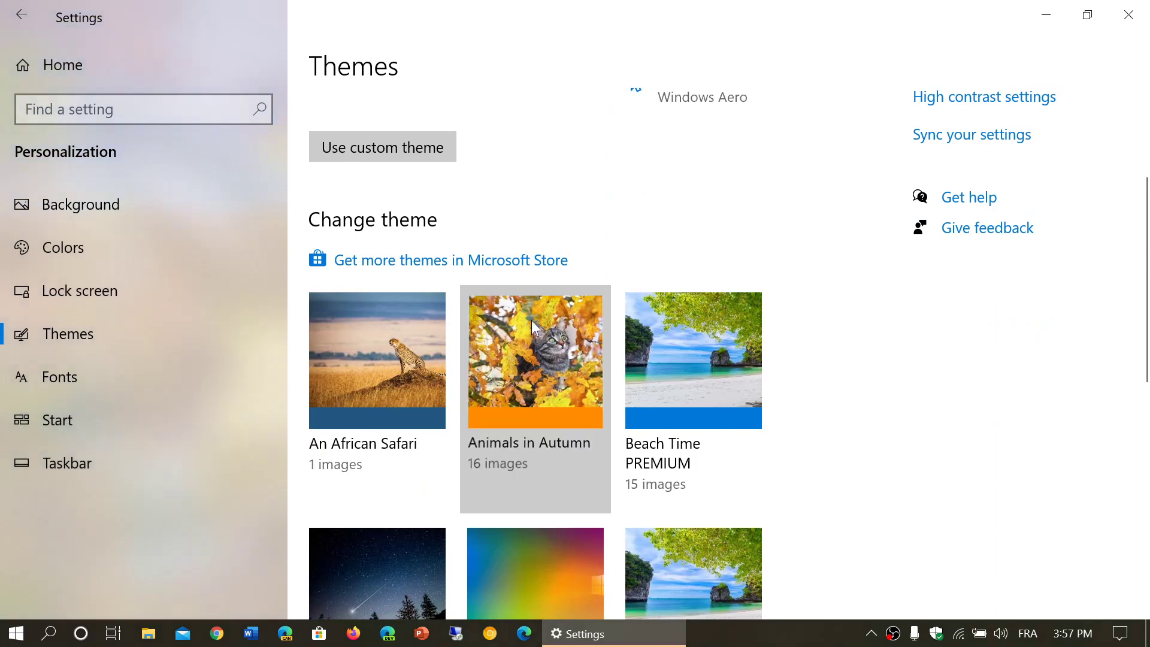
# Apply Animals in Autumn, then close Settings and dismiss the notifications panel
pyautogui.click(535, 360)
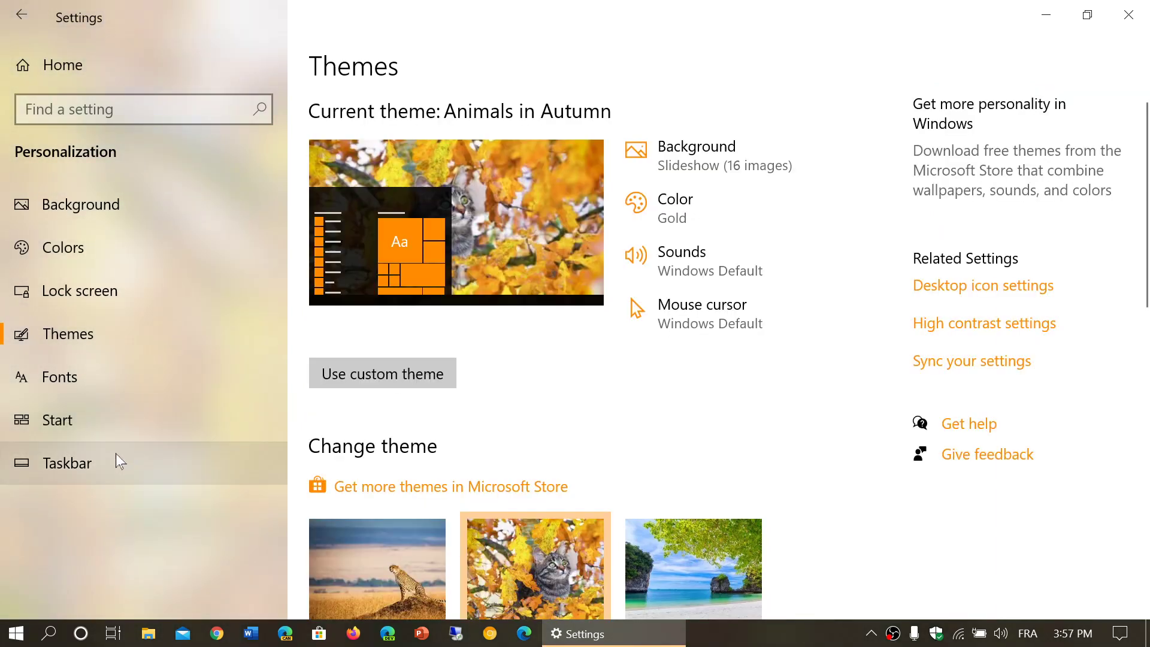
pyautogui.click(15, 634)
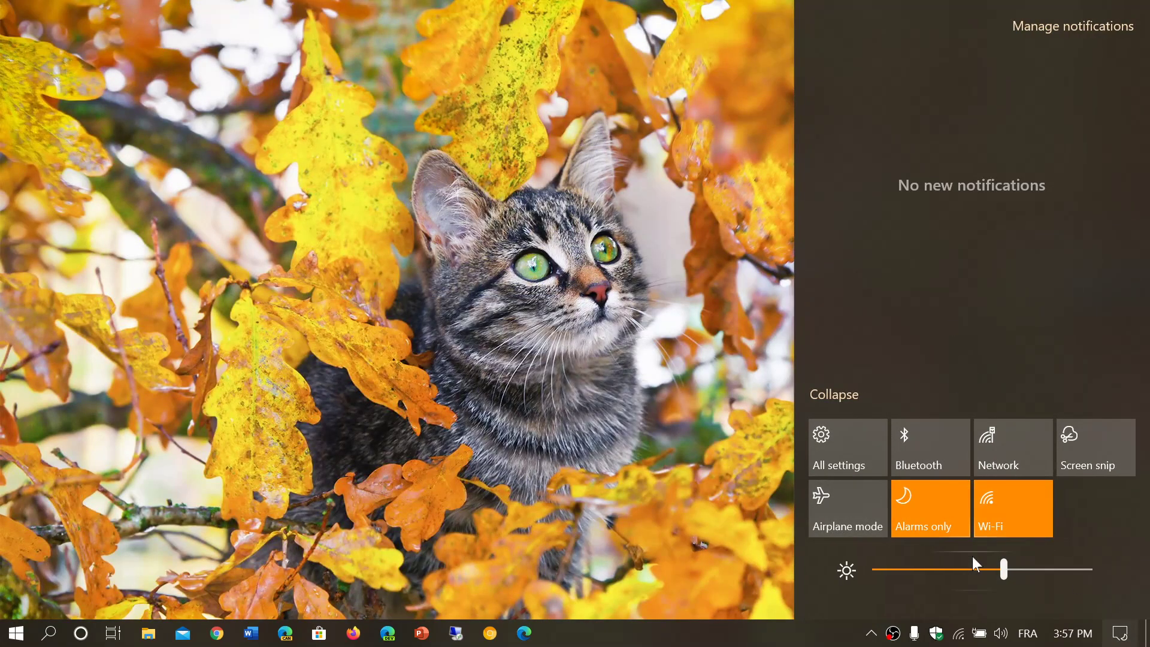
pyautogui.moveTo(733, 374)
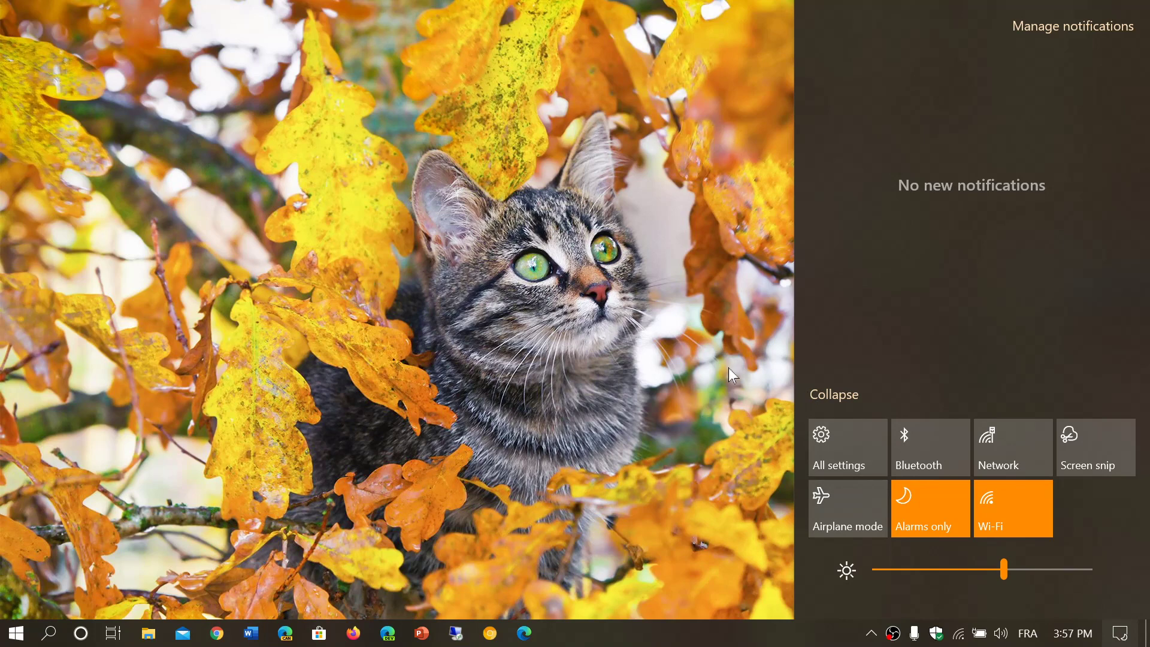
pyautogui.click(514, 327)
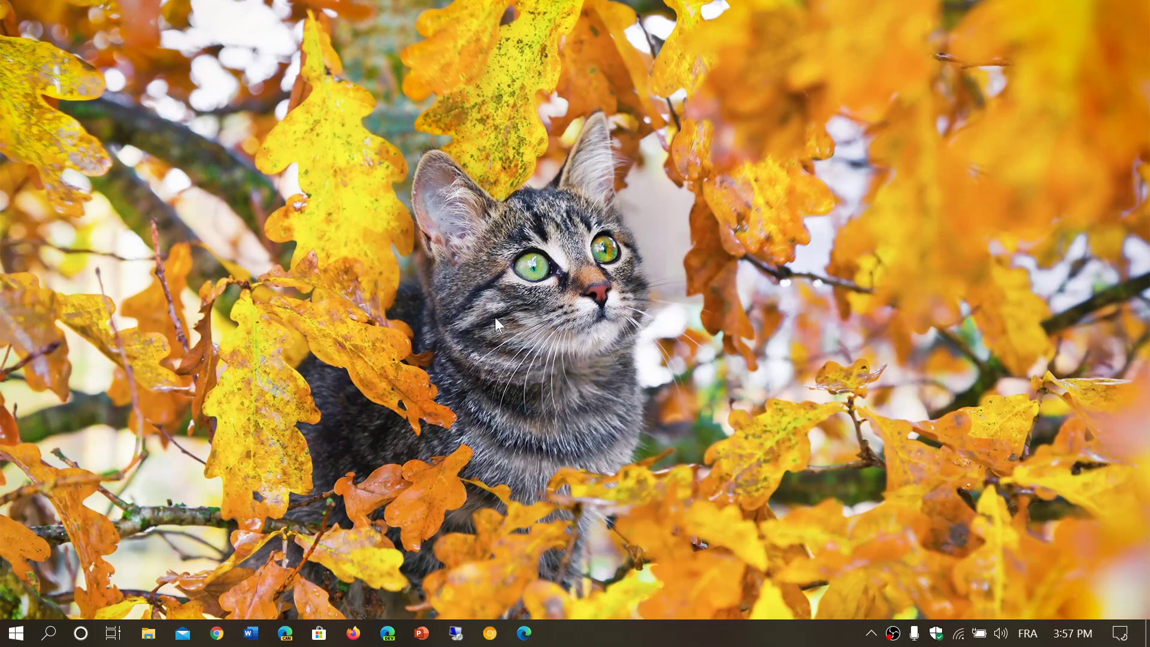
pyautogui.moveTo(358, 494)
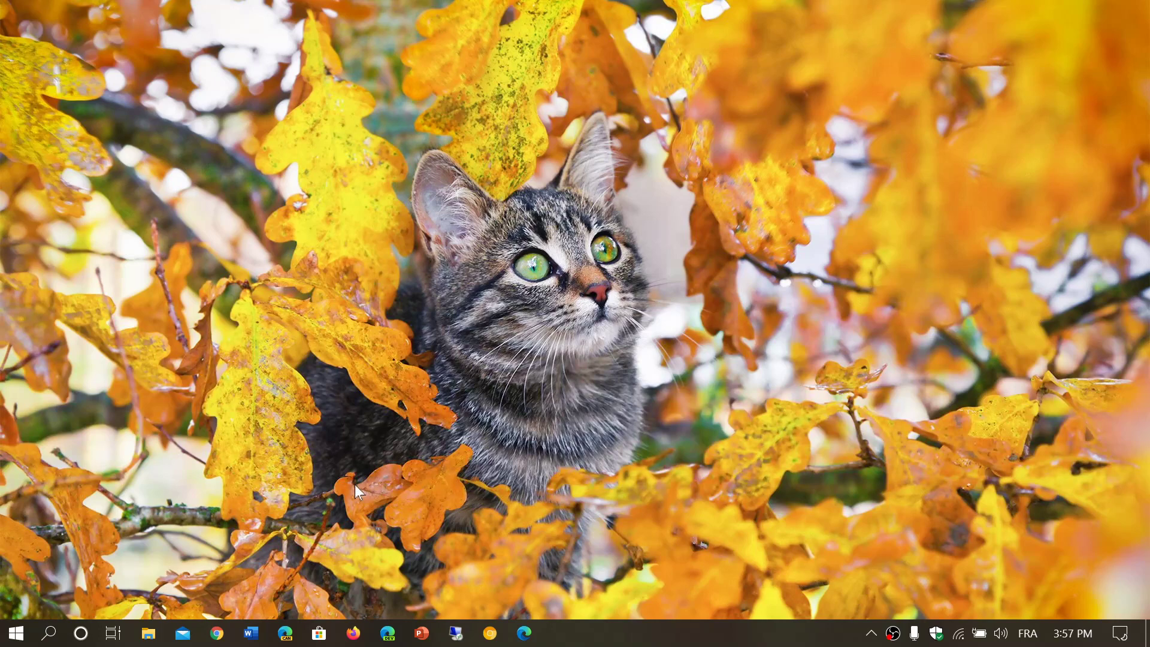
pyautogui.moveTo(279, 595)
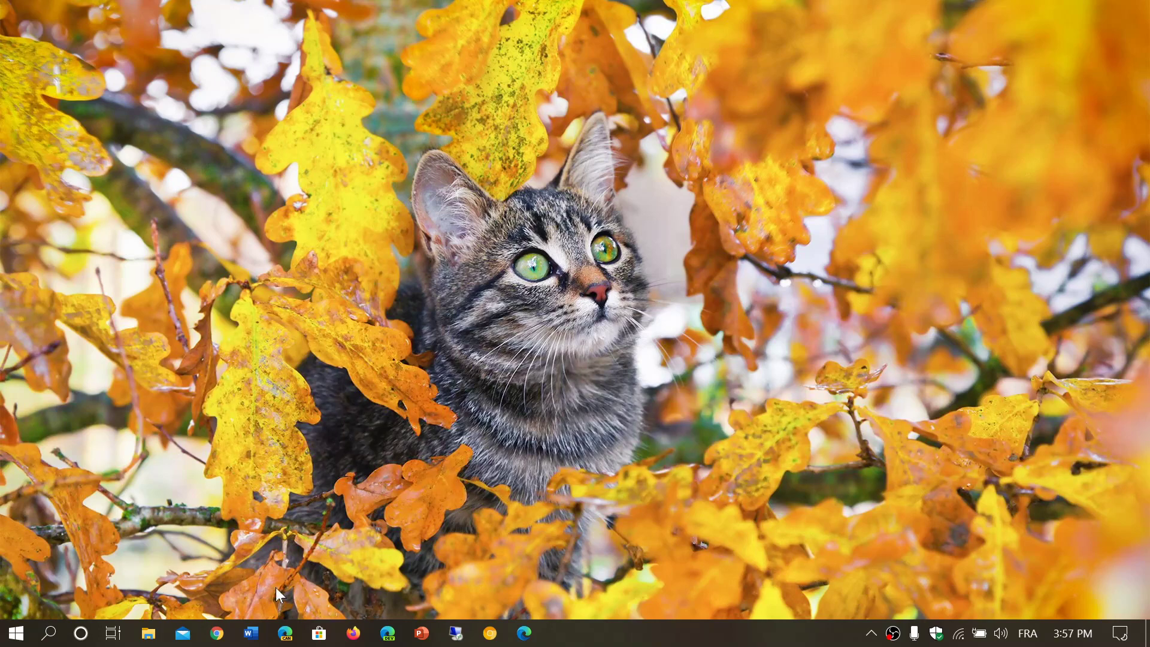
pyautogui.moveTo(223, 595)
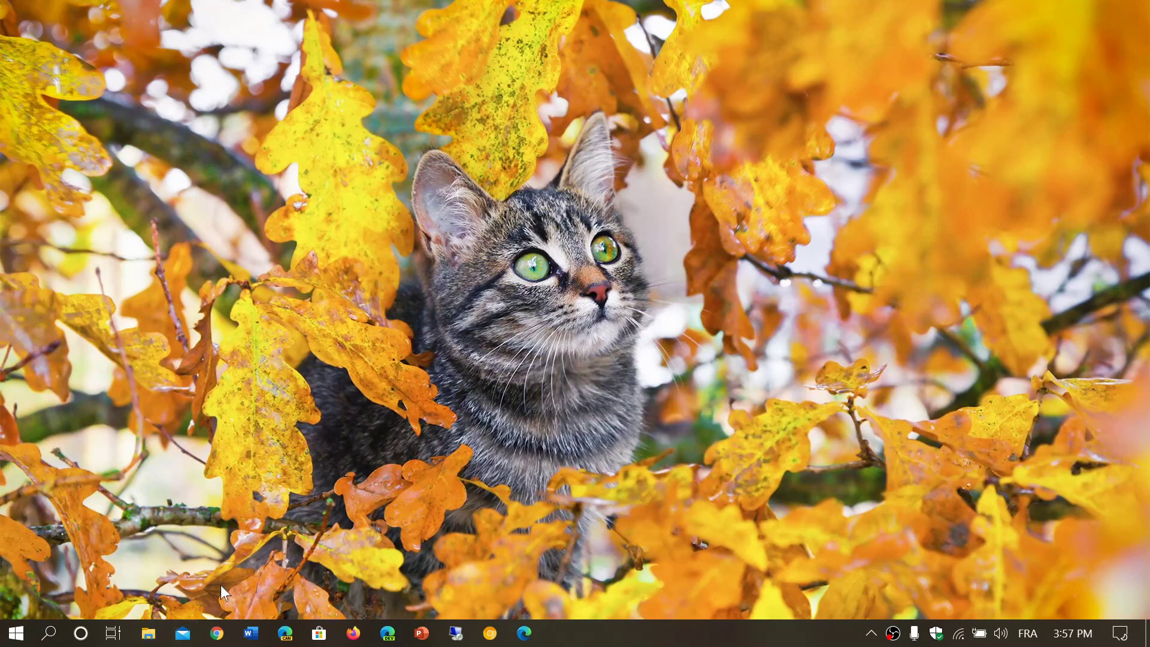
pyautogui.moveTo(1136, 639)
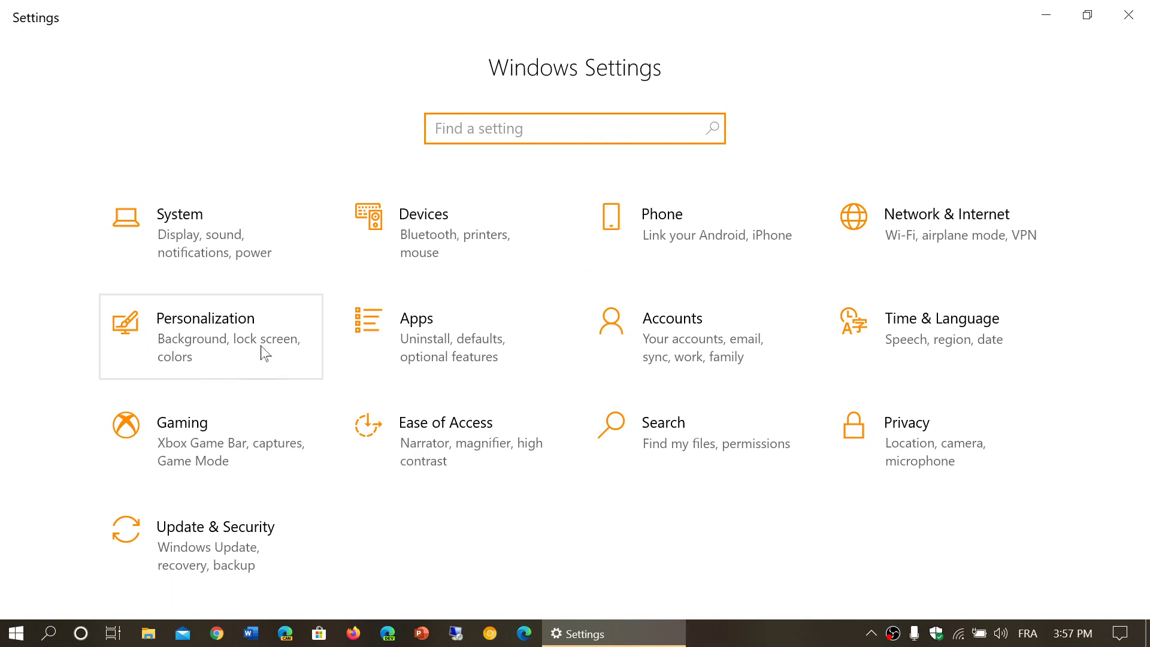
# Go to Personalization and select Themes in the sidebar
pyautogui.click(206, 337)
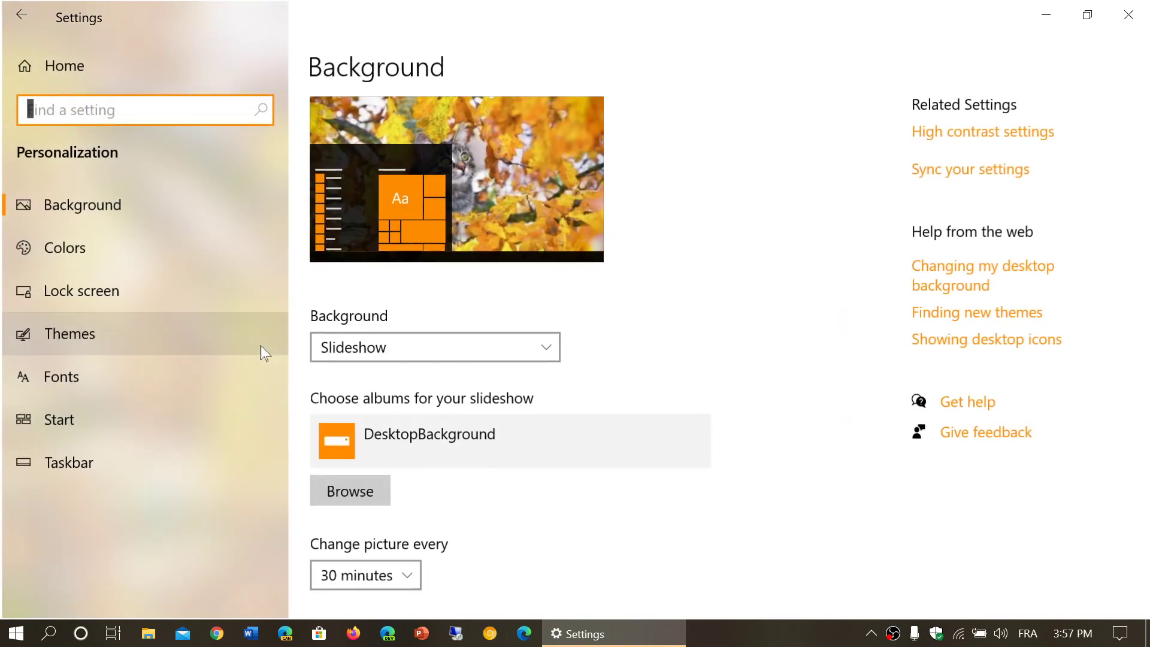
pyautogui.scroll(-3)
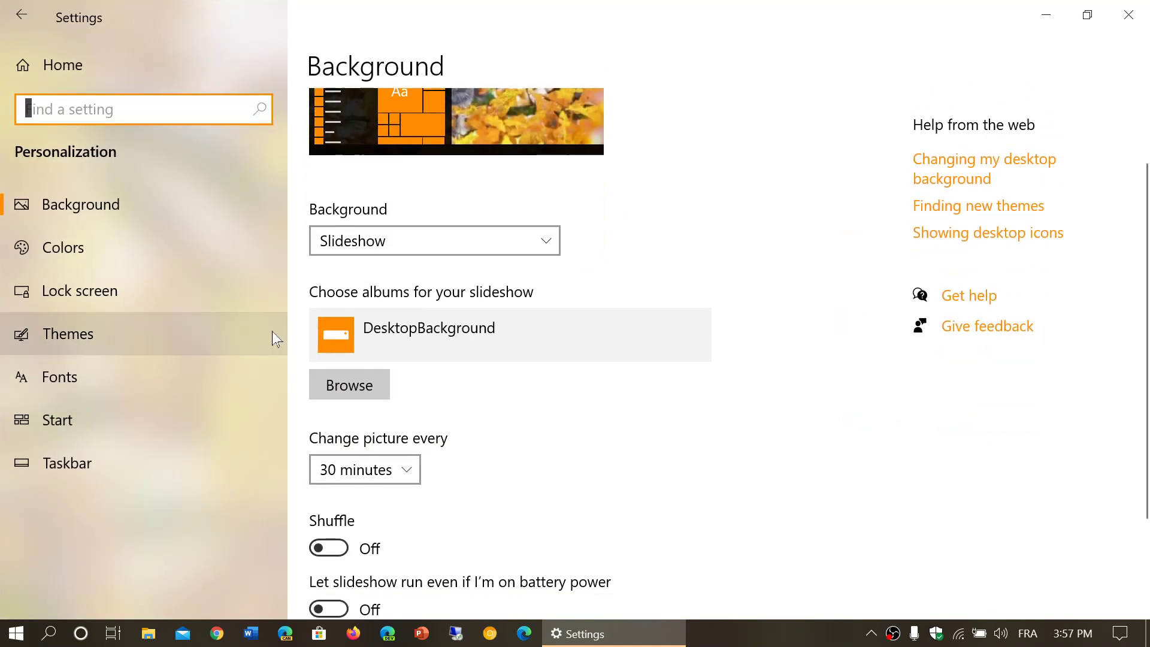
pyautogui.click(68, 334)
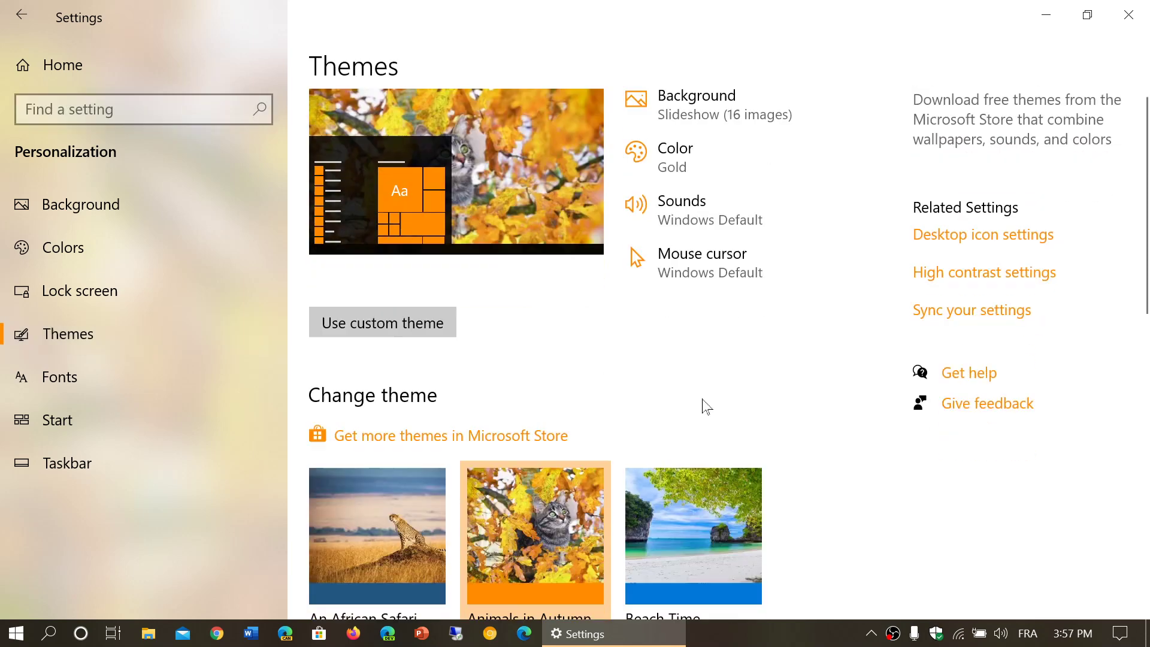
# Open 'Get more themes in Microsoft Store' and scroll the Windows Themes collection
pyautogui.click(451, 435)
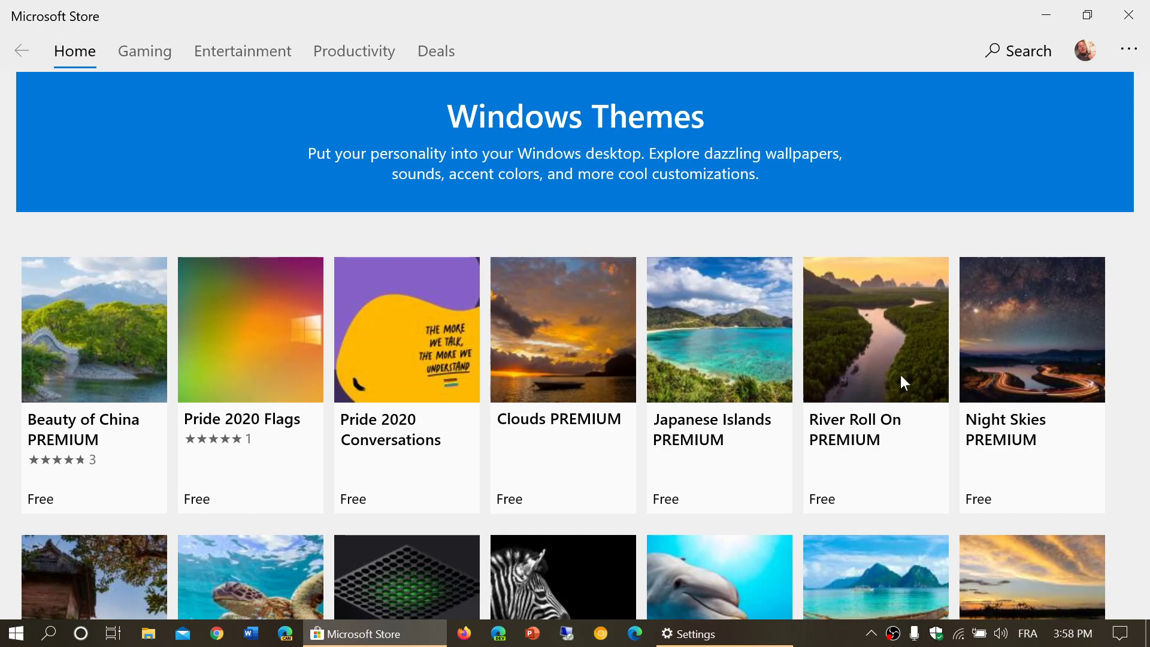
pyautogui.moveTo(892, 477)
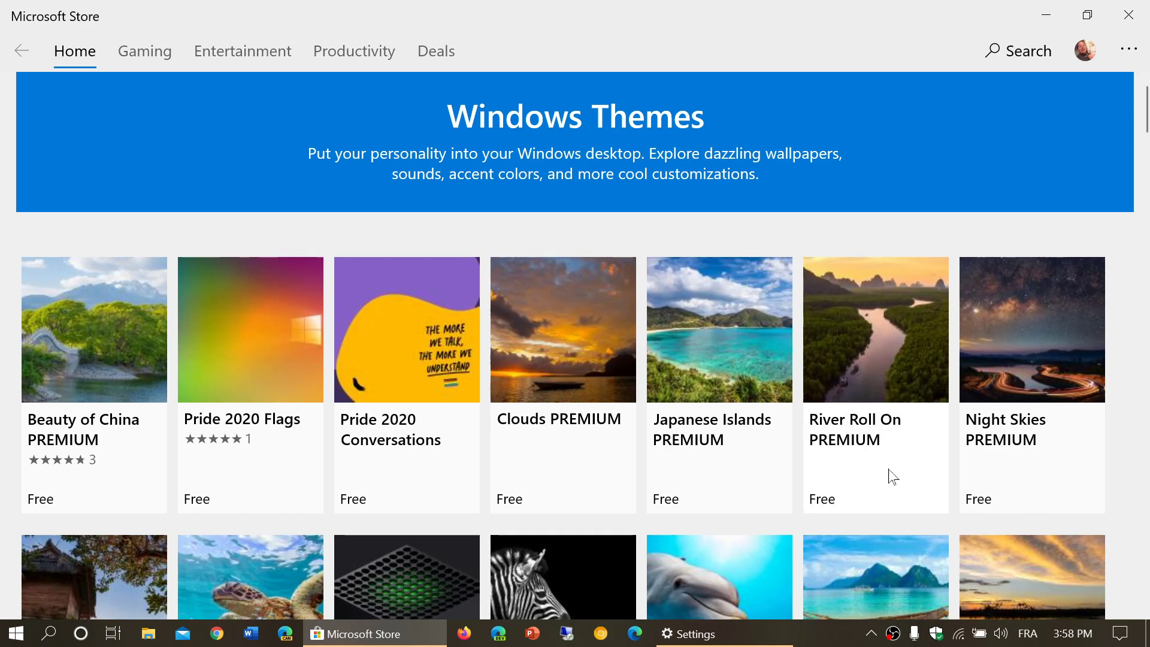
pyautogui.scroll(-3)
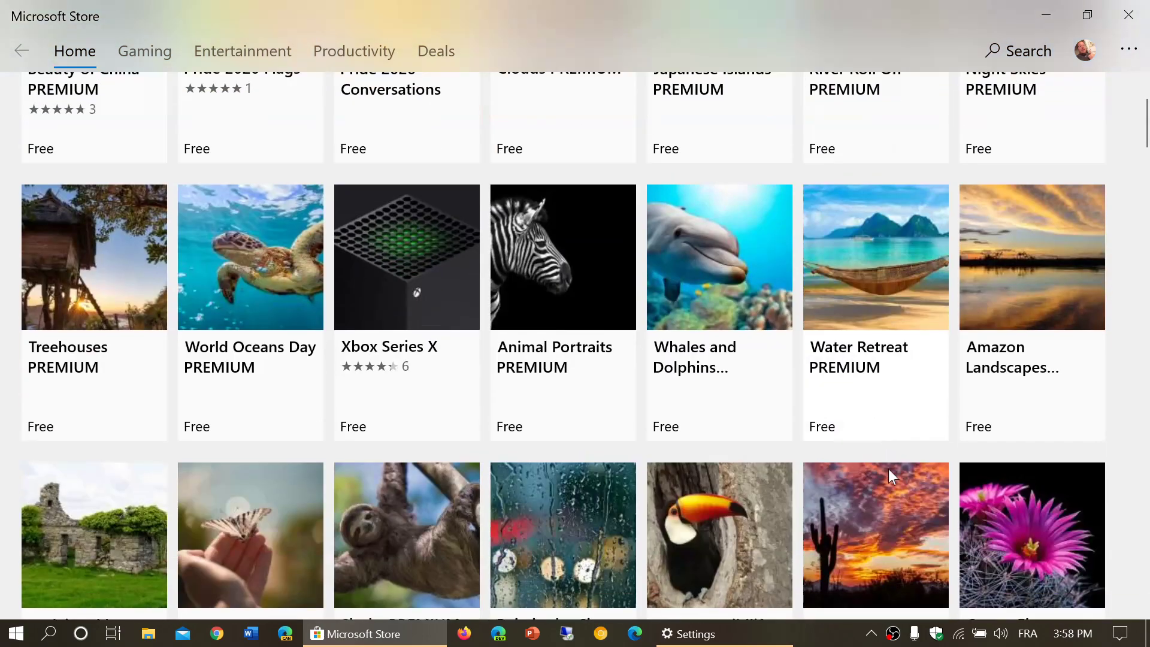
pyautogui.scroll(-3)
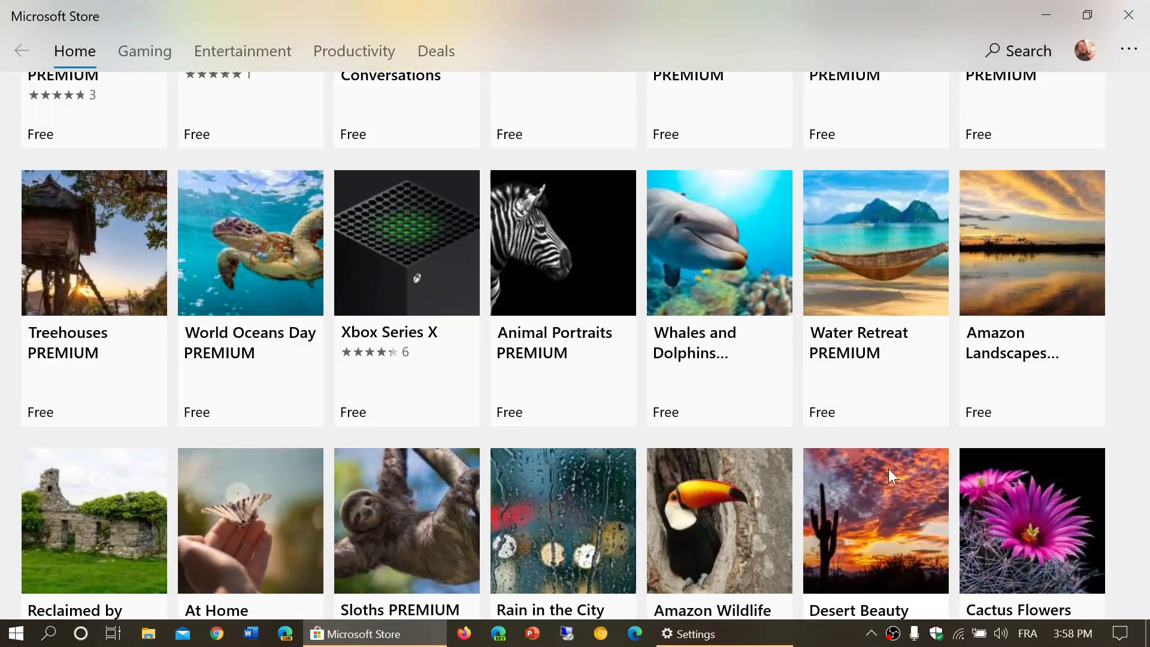
pyautogui.scroll(-3)
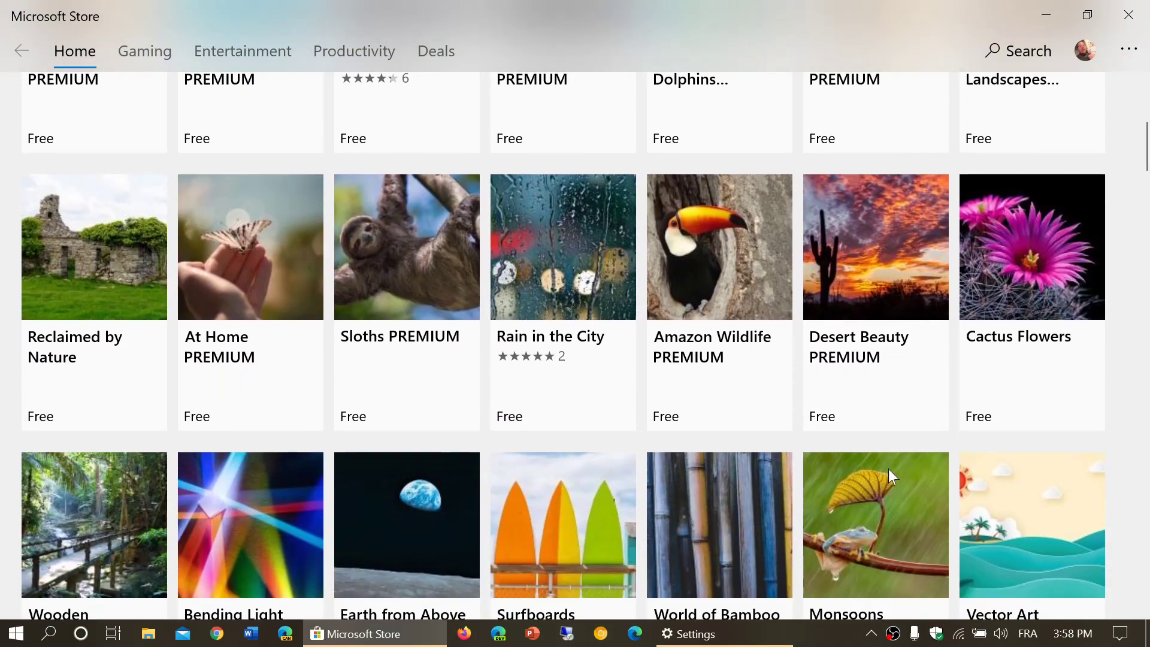
pyautogui.scroll(-3)
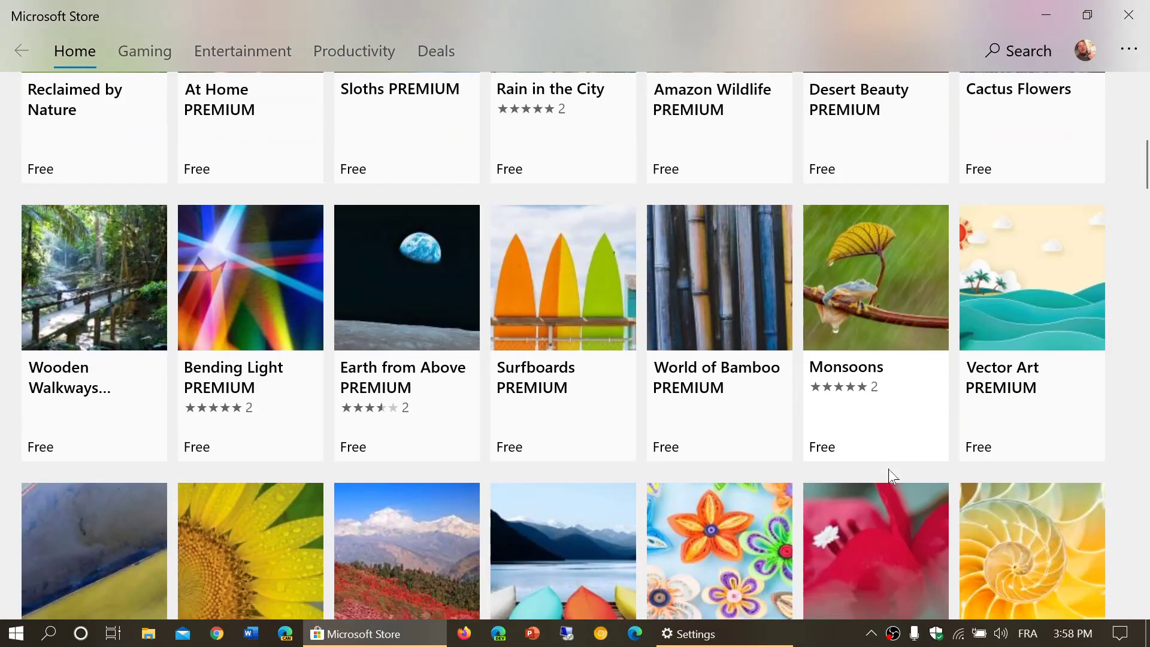
pyautogui.scroll(3)
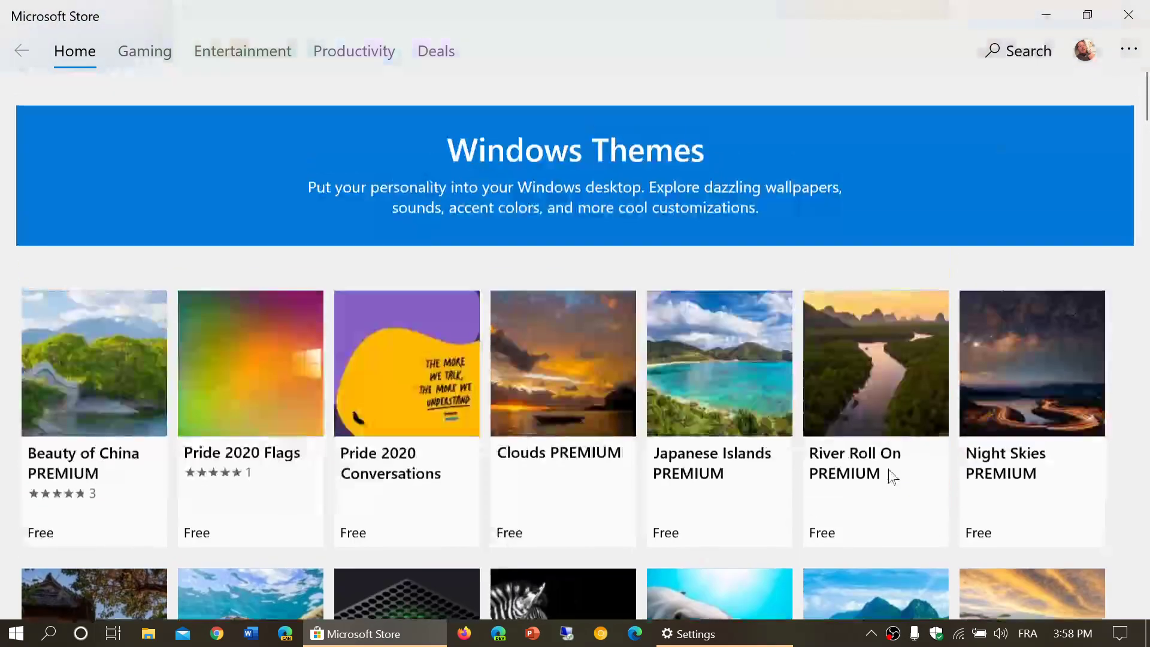
pyautogui.scroll(-3)
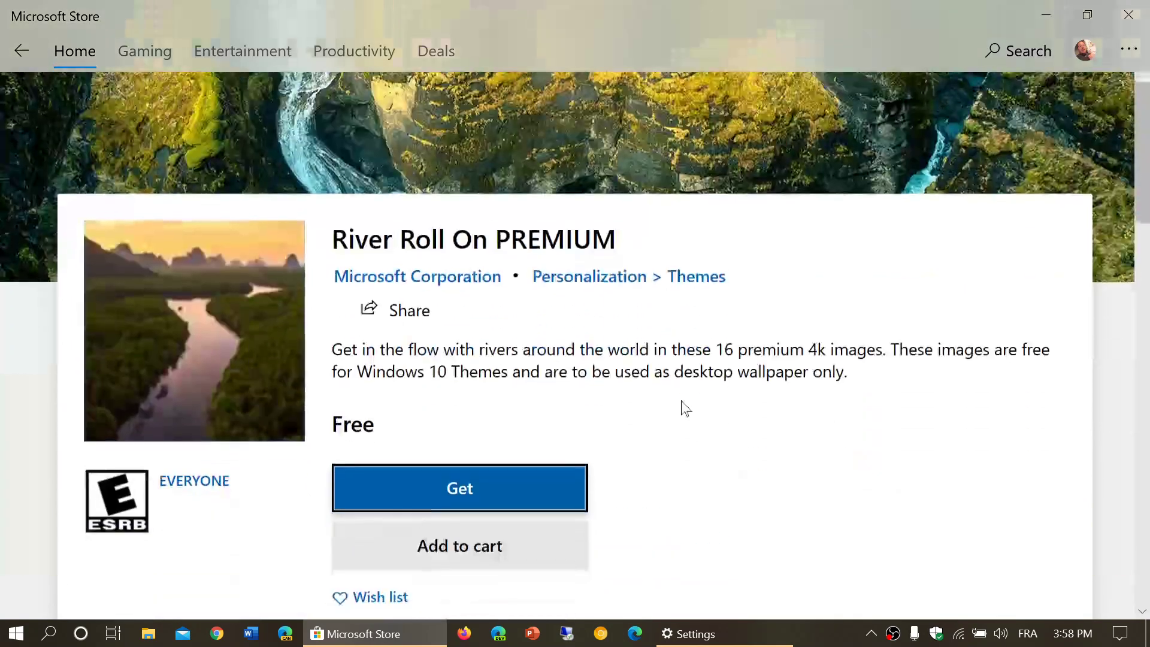
pyautogui.moveTo(796, 418)
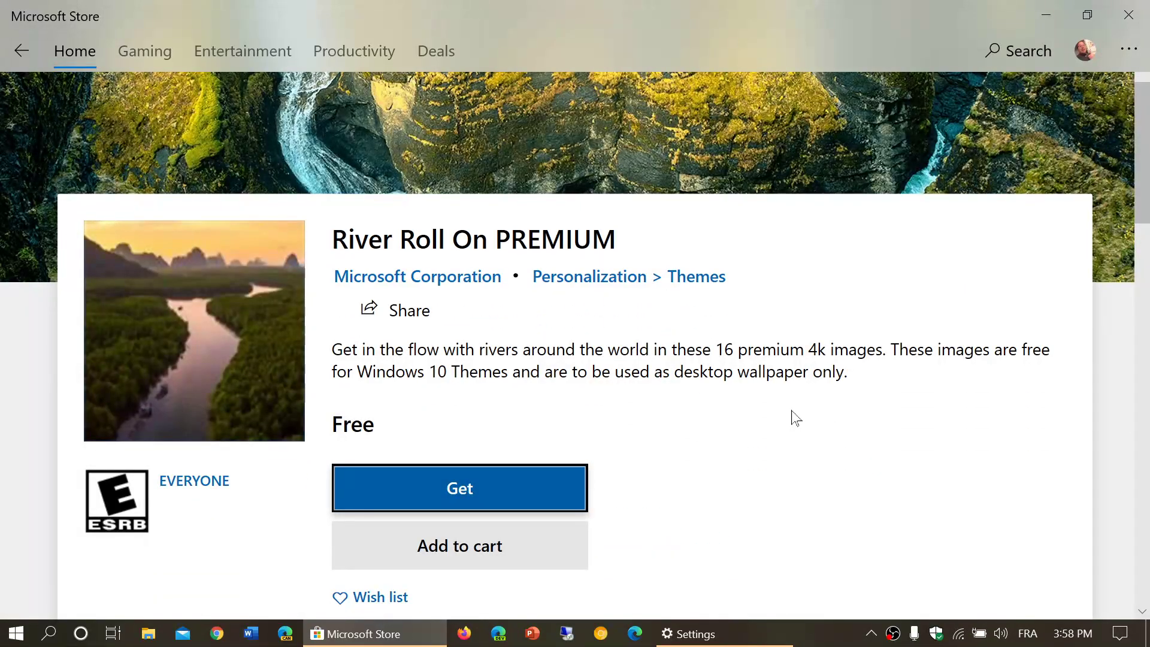
pyautogui.moveTo(451, 477)
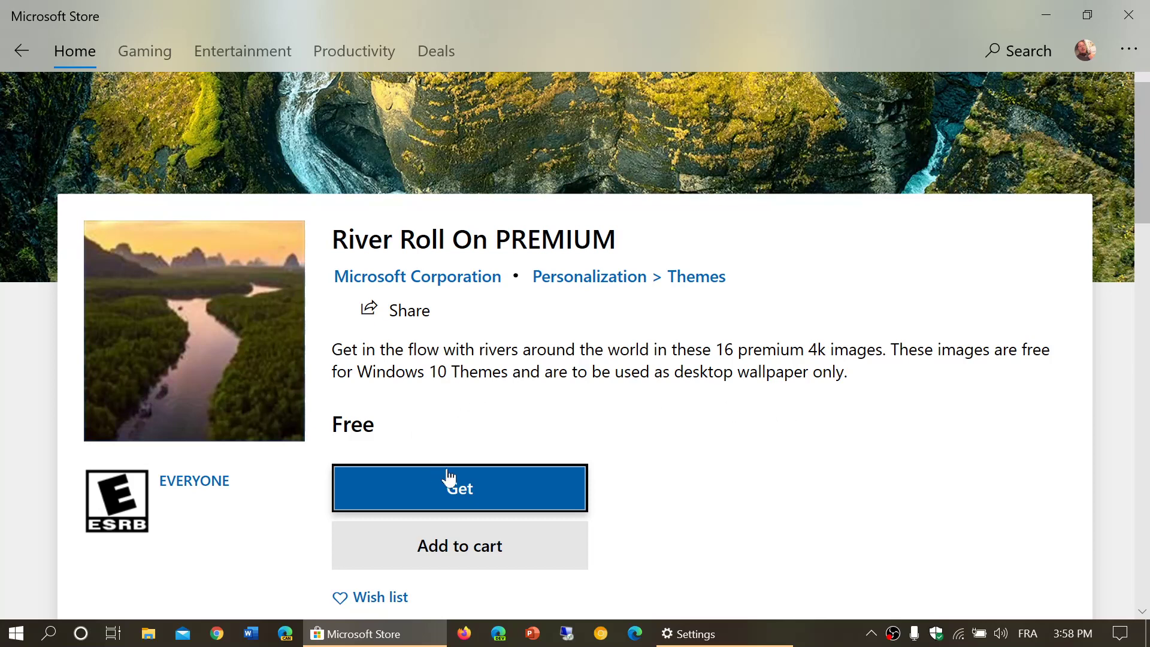
# Get the free River Roll On PREMIUM theme from its store page
pyautogui.click(460, 488)
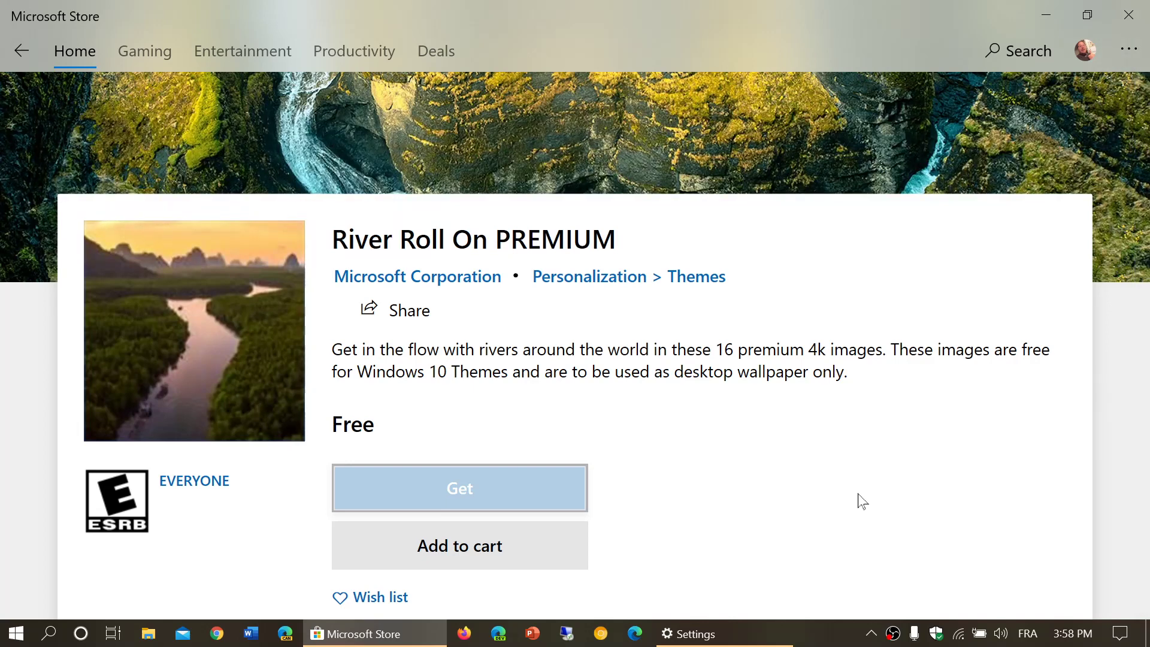
pyautogui.moveTo(460, 487)
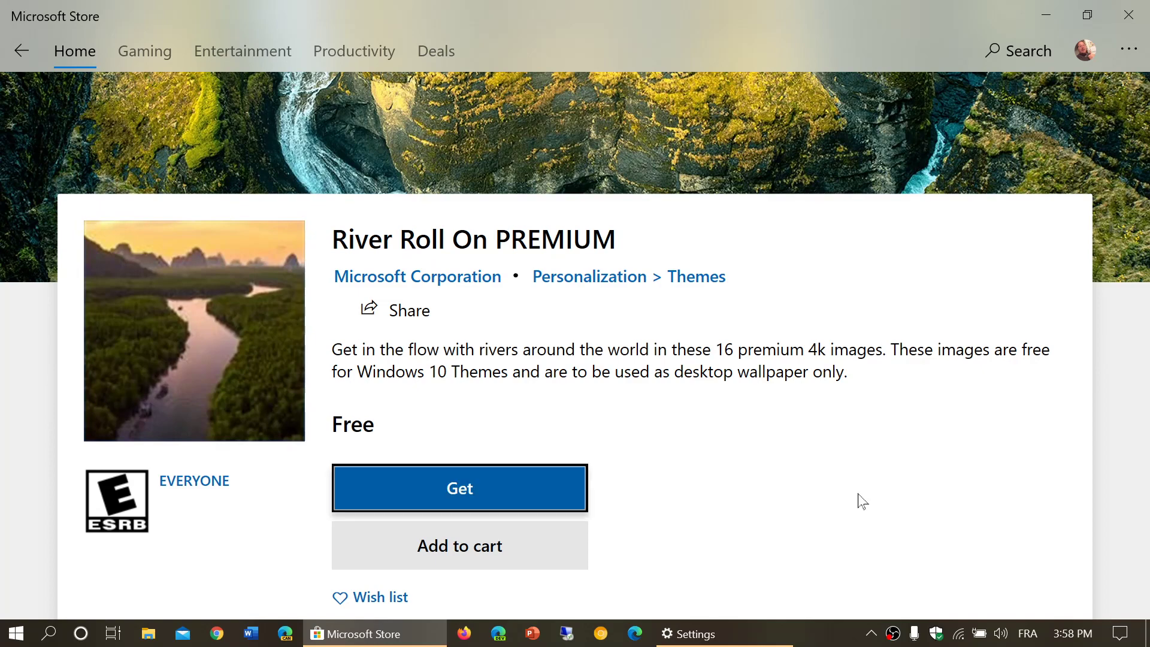
pyautogui.click(460, 488)
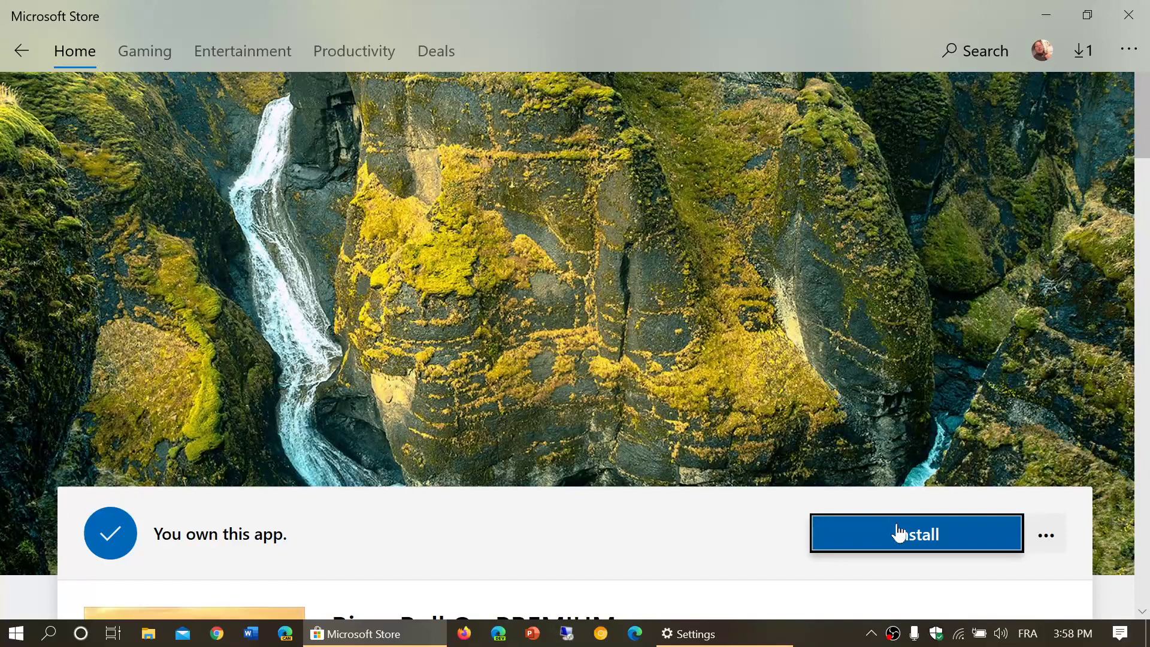
# Wait until the store page reports River Roll On PREMIUM as installed
pyautogui.scroll(-3)
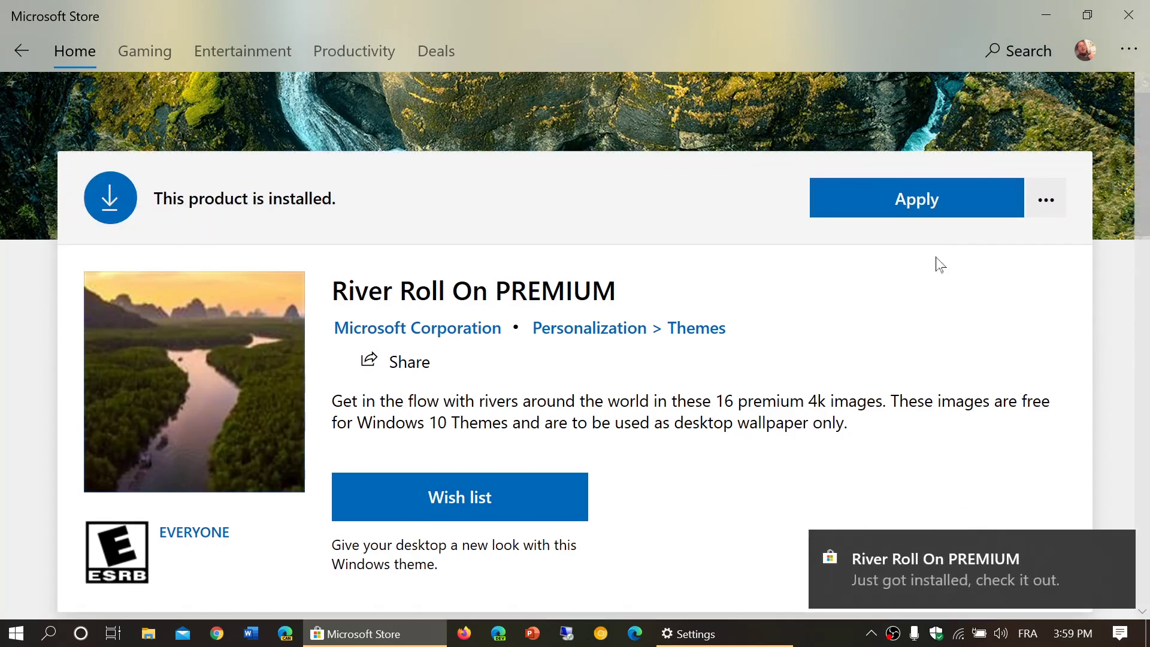
# Return to the Themes settings page and apply the River Roll On PREMIUM theme
pyautogui.click(916, 199)
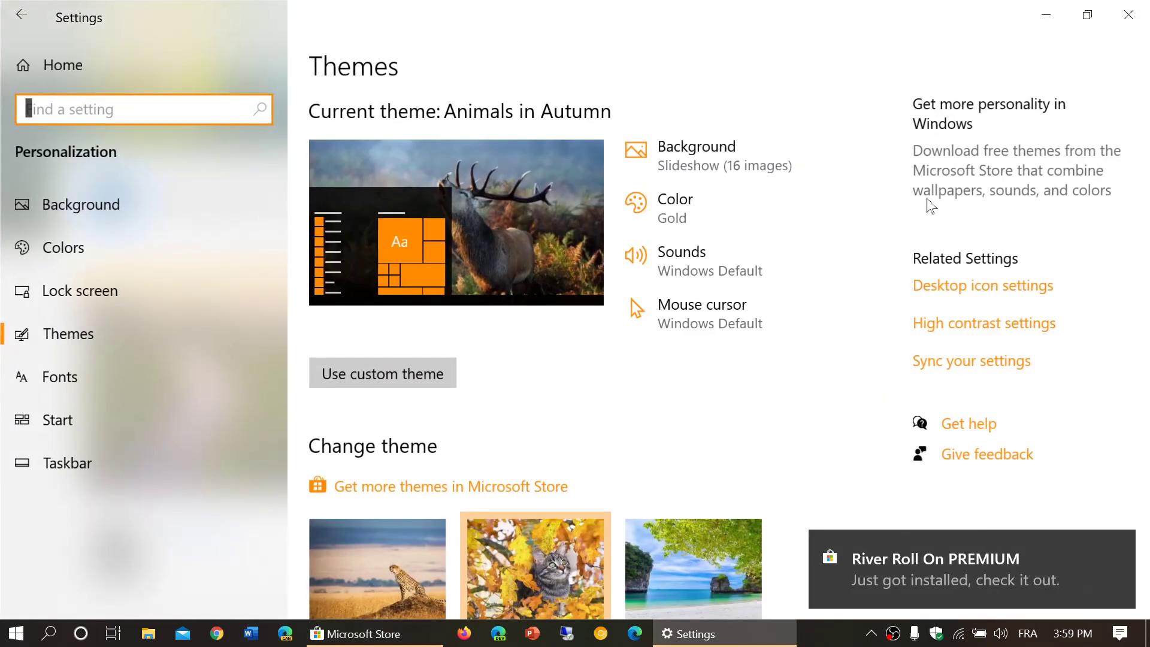
pyautogui.scroll(-3)
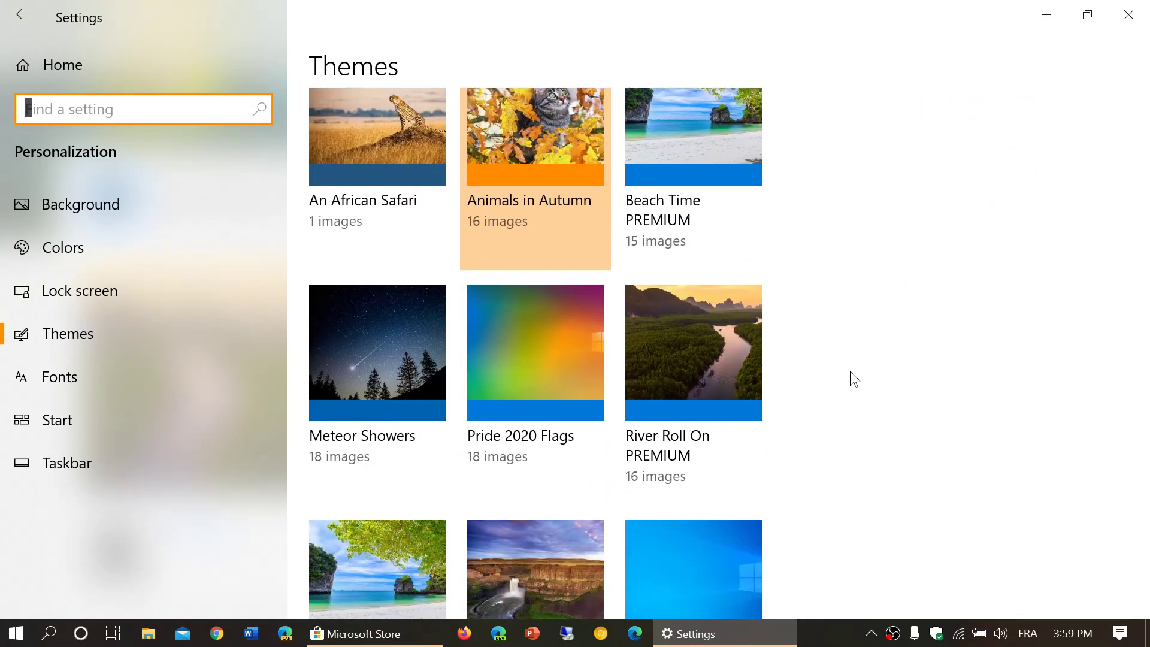
pyautogui.scroll(-3)
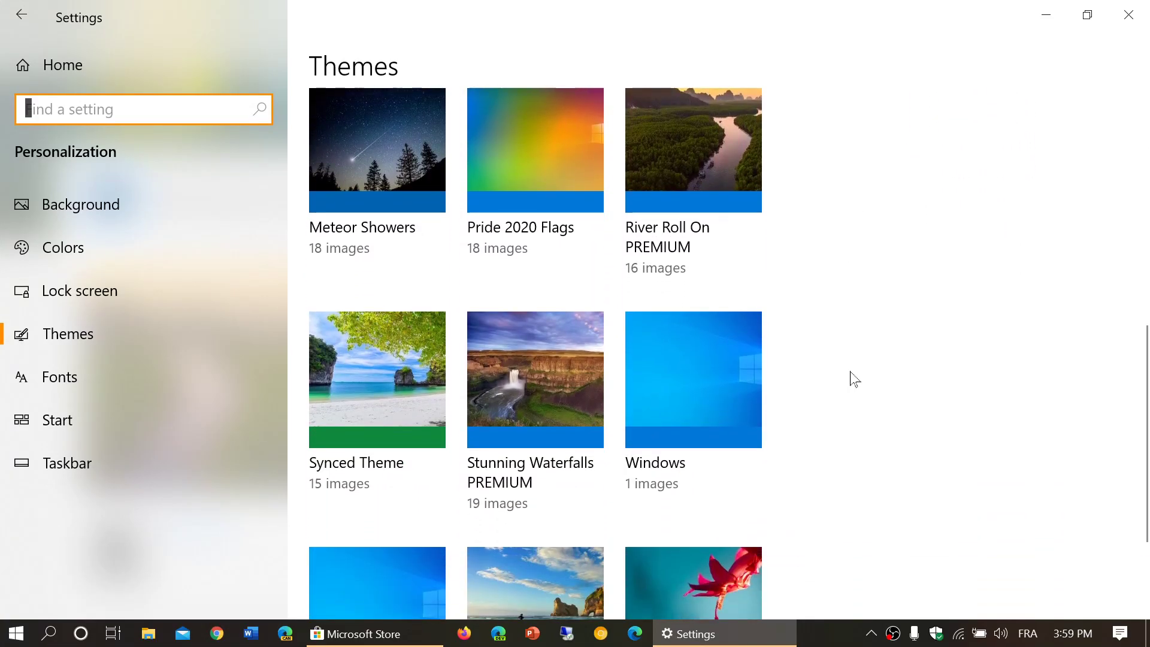
pyautogui.scroll(-3)
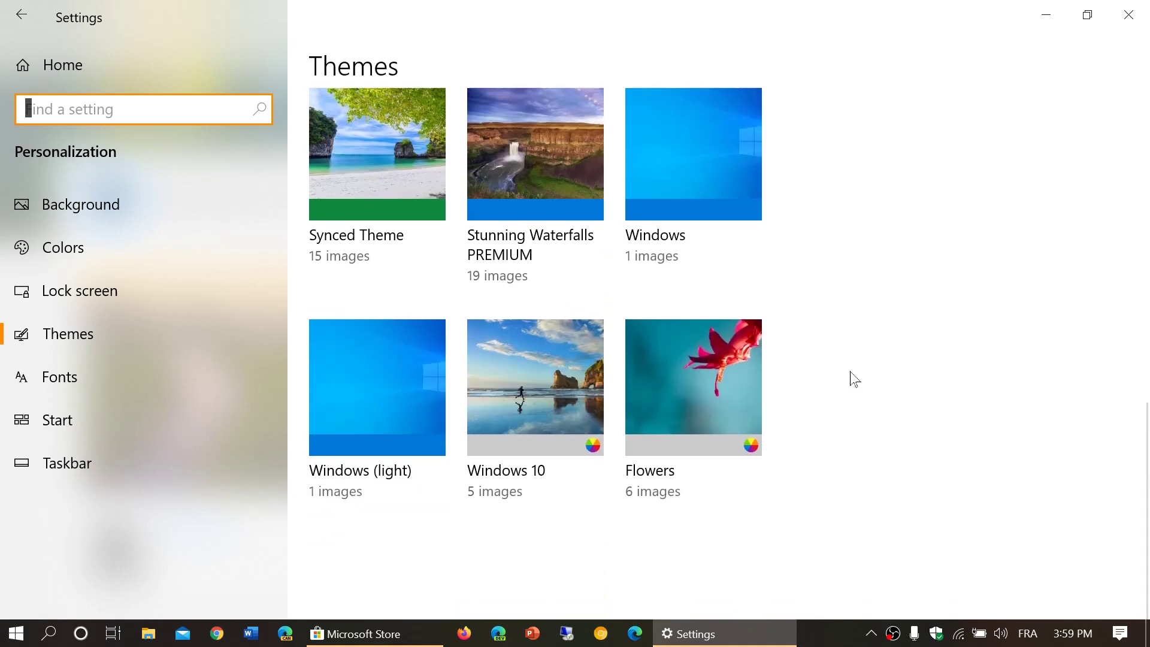
pyautogui.scroll(-3)
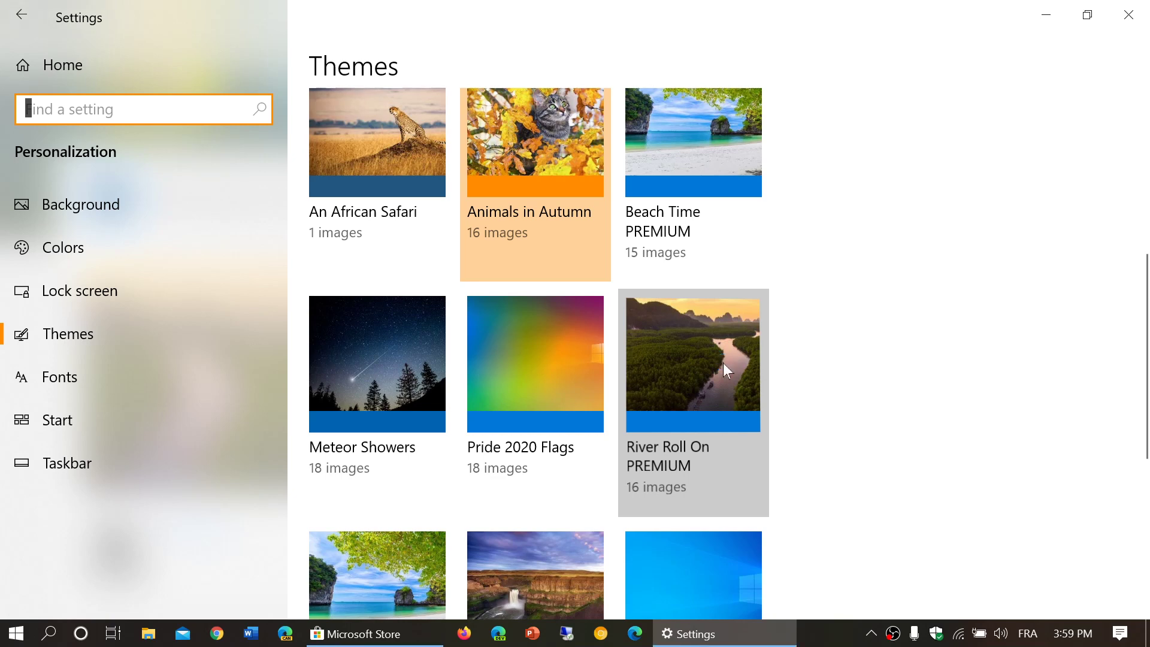
pyautogui.click(693, 364)
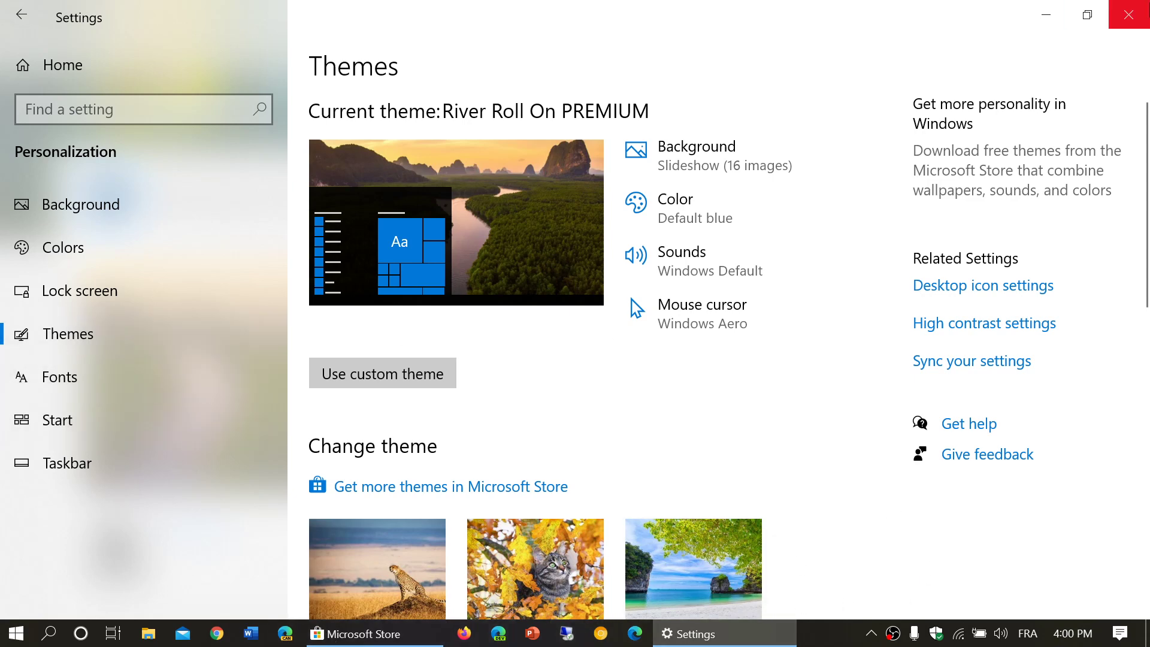
# Close Settings and Microsoft Store, briefly open Start and Action Center, then return to the river wallpaper
pyautogui.click(374, 633)
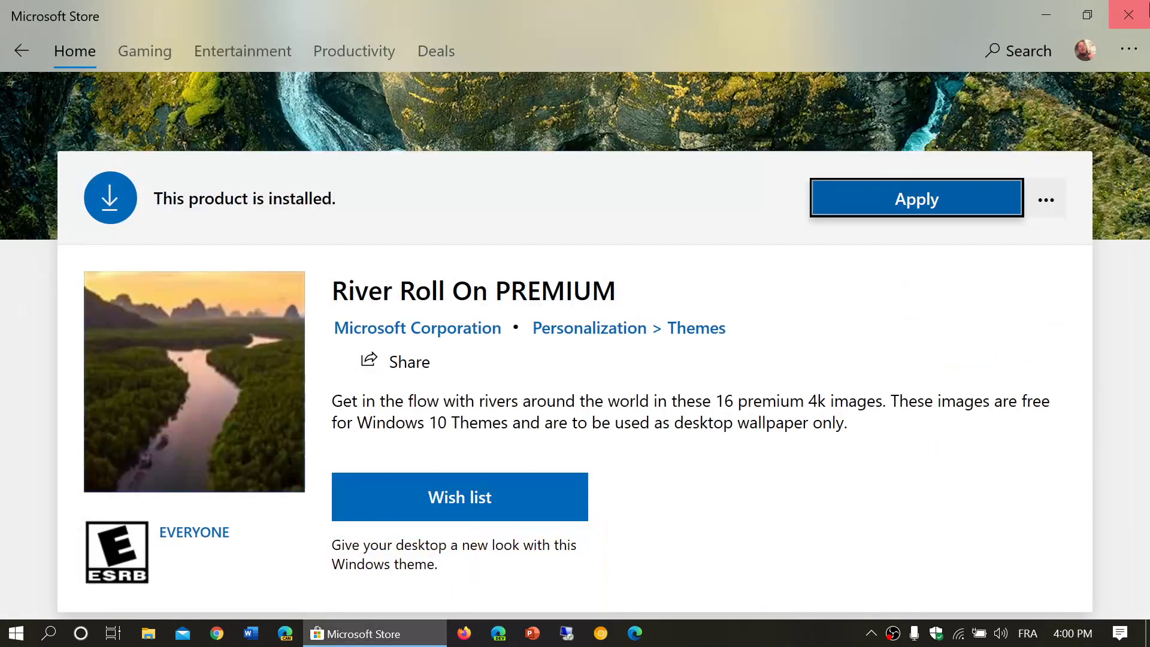
pyautogui.click(917, 198)
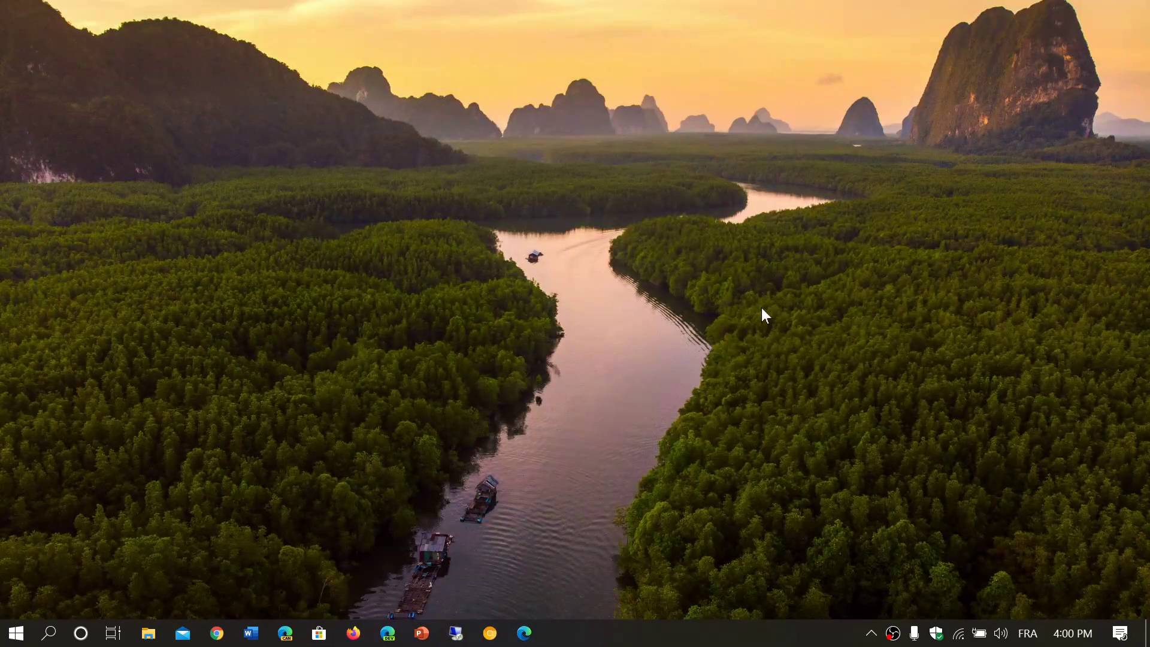
pyautogui.moveTo(15, 632)
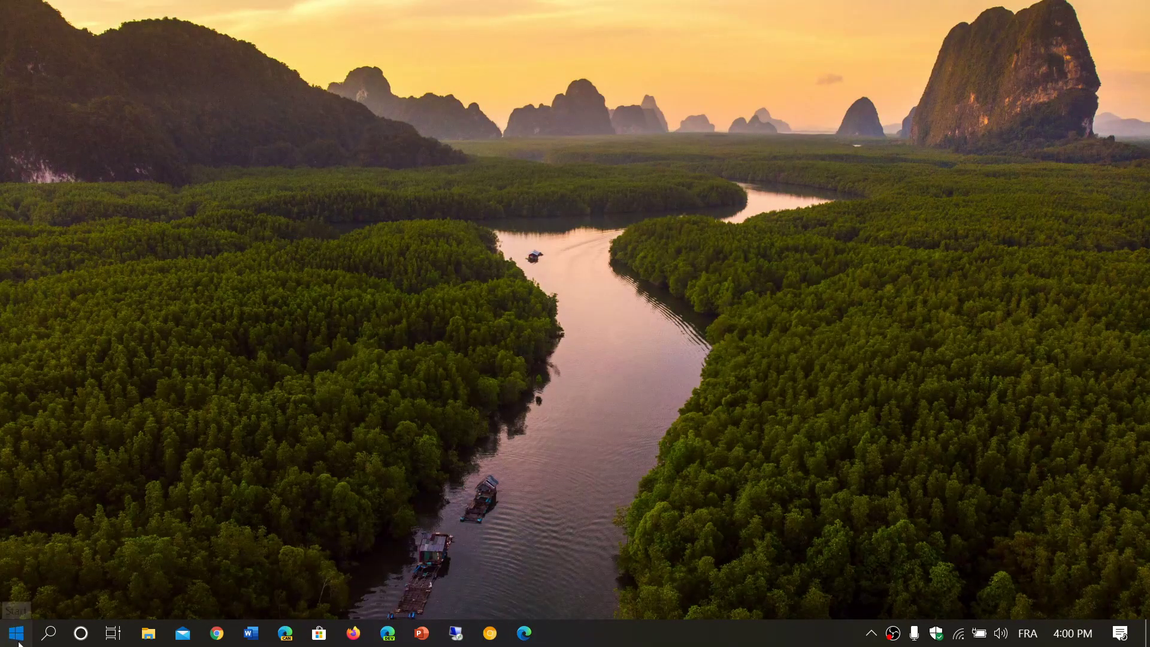
pyautogui.click(14, 633)
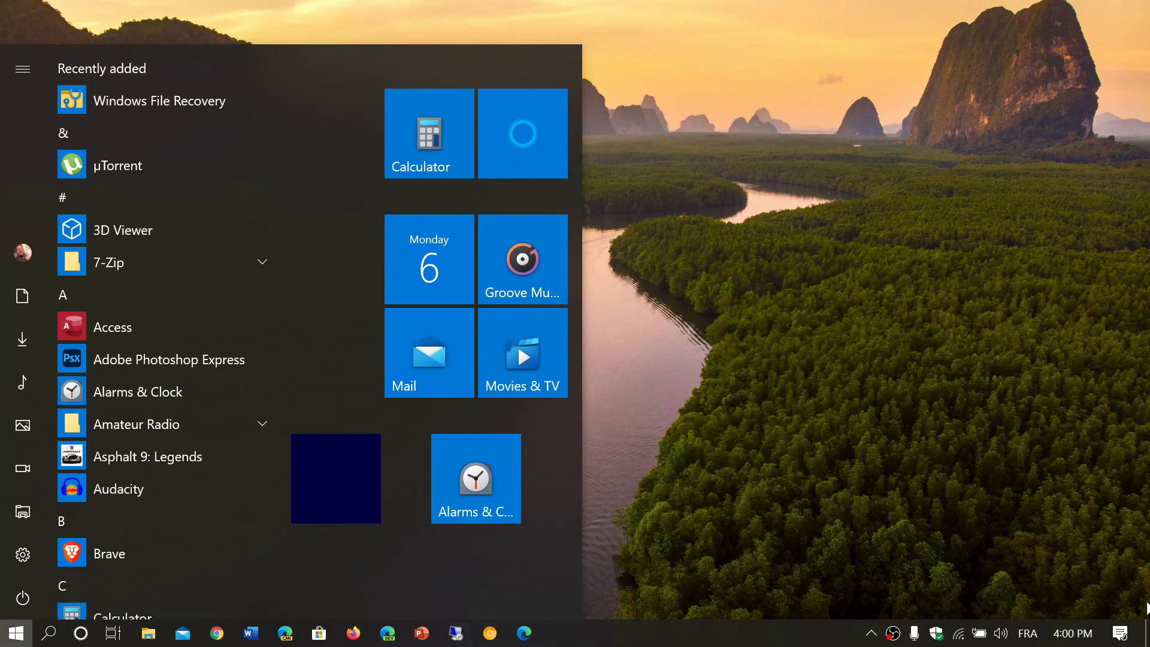
pyautogui.click(1122, 633)
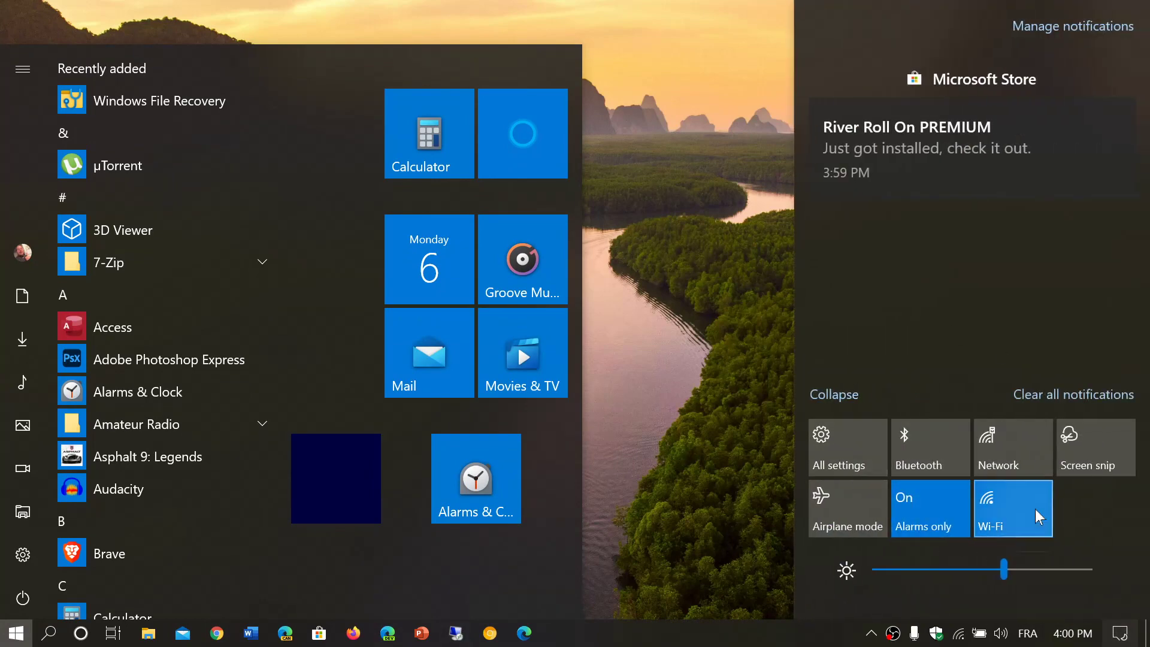
pyautogui.click(705, 381)
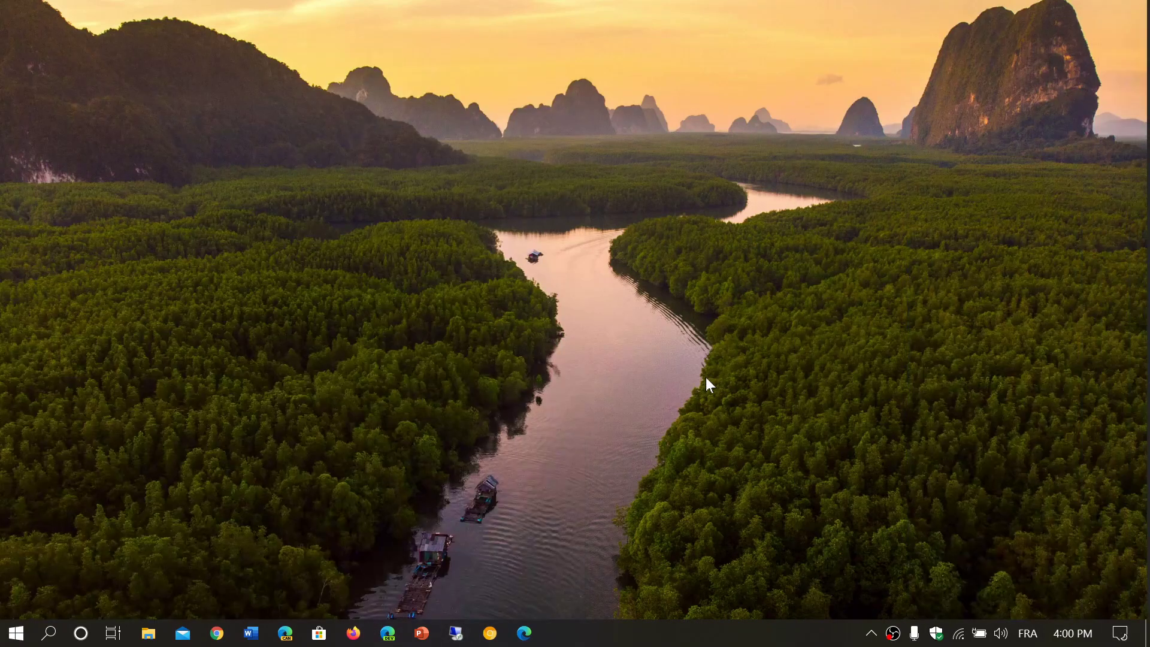
pyautogui.moveTo(730, 556)
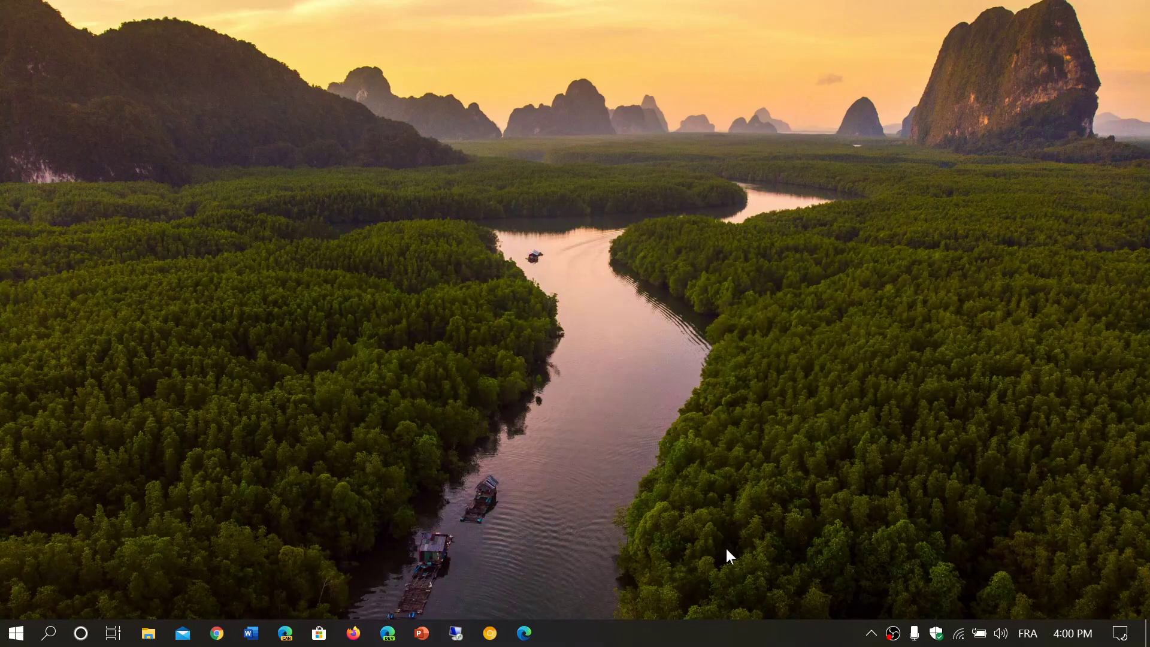
pyautogui.moveTo(150, 633)
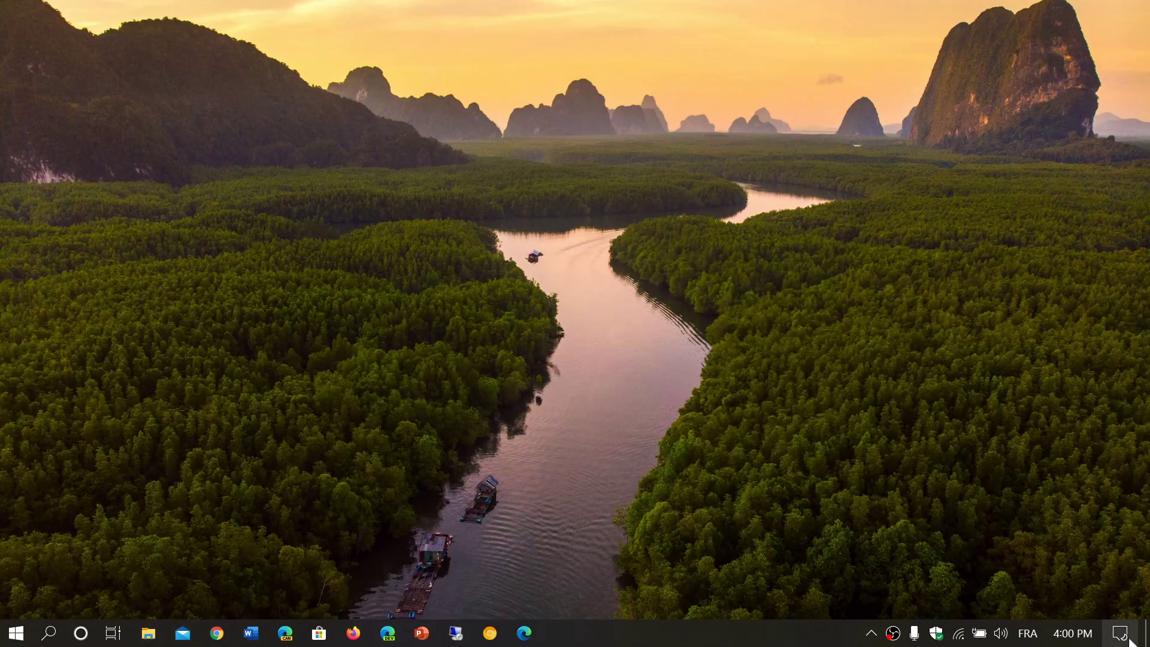
# Apply the Pride 2020 Flags theme from Personalization > Themes and close Settings to reveal its rainbow wallpaper
pyautogui.click(1121, 633)
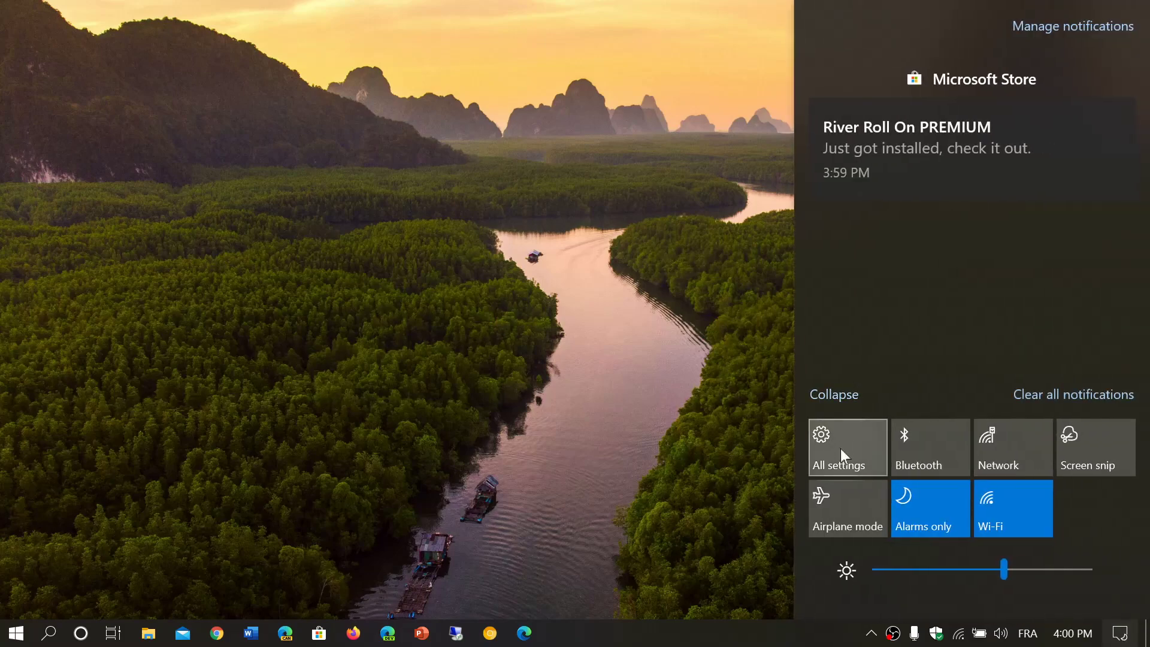
pyautogui.click(847, 447)
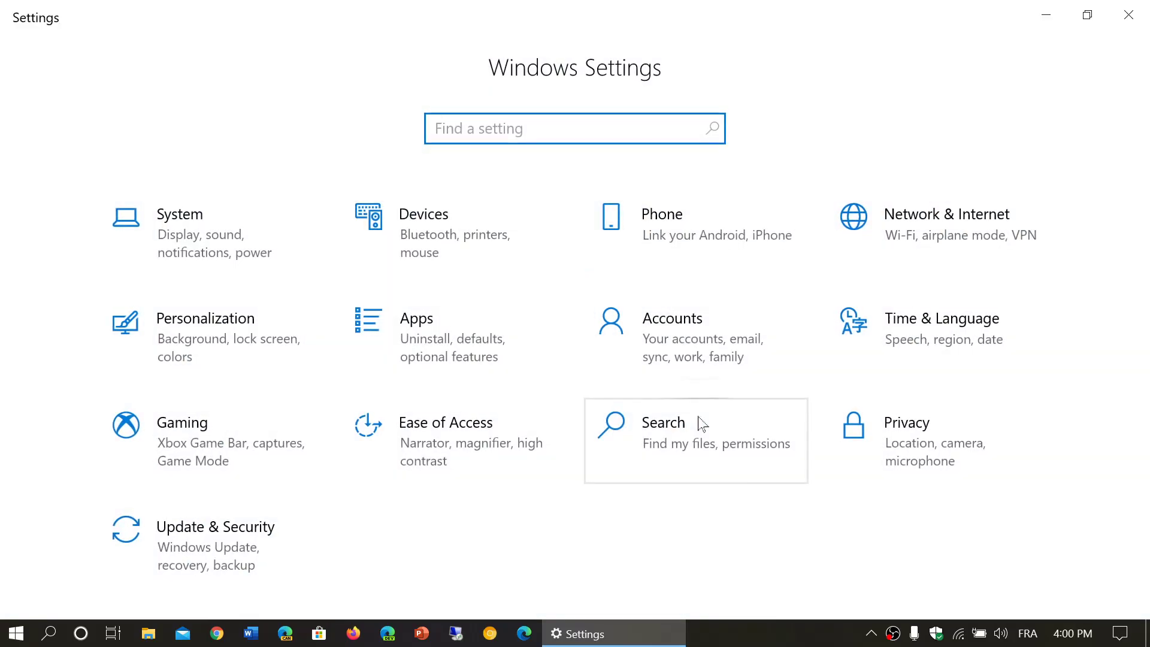
pyautogui.moveTo(595, 574)
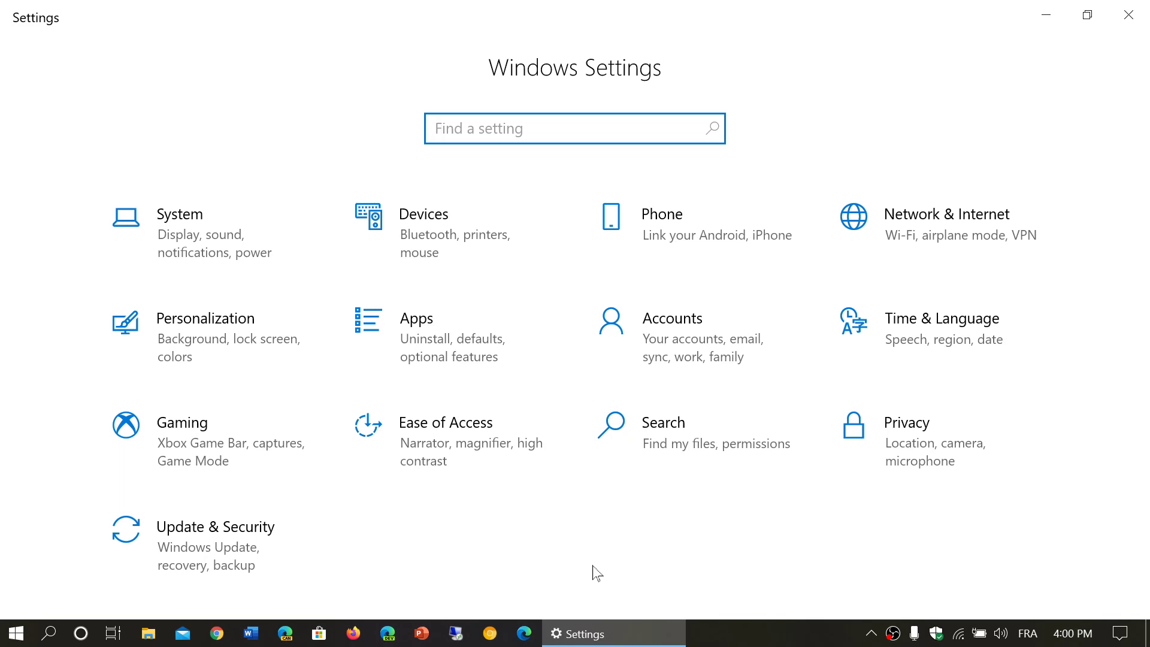
pyautogui.moveTo(234, 346)
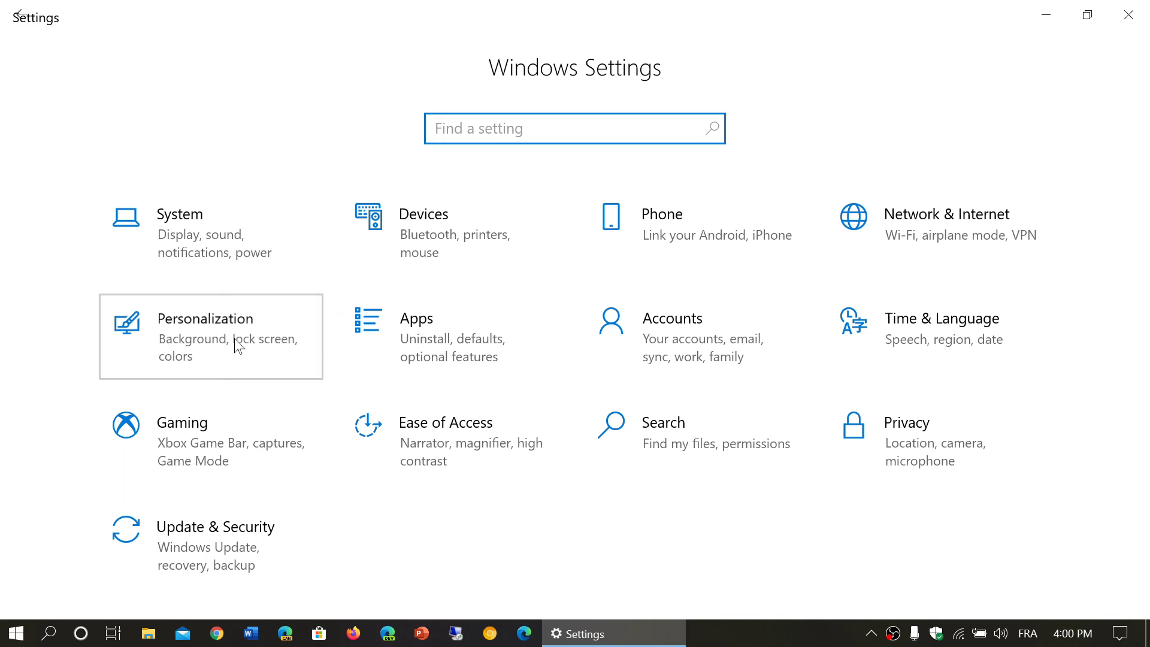
pyautogui.click(206, 318)
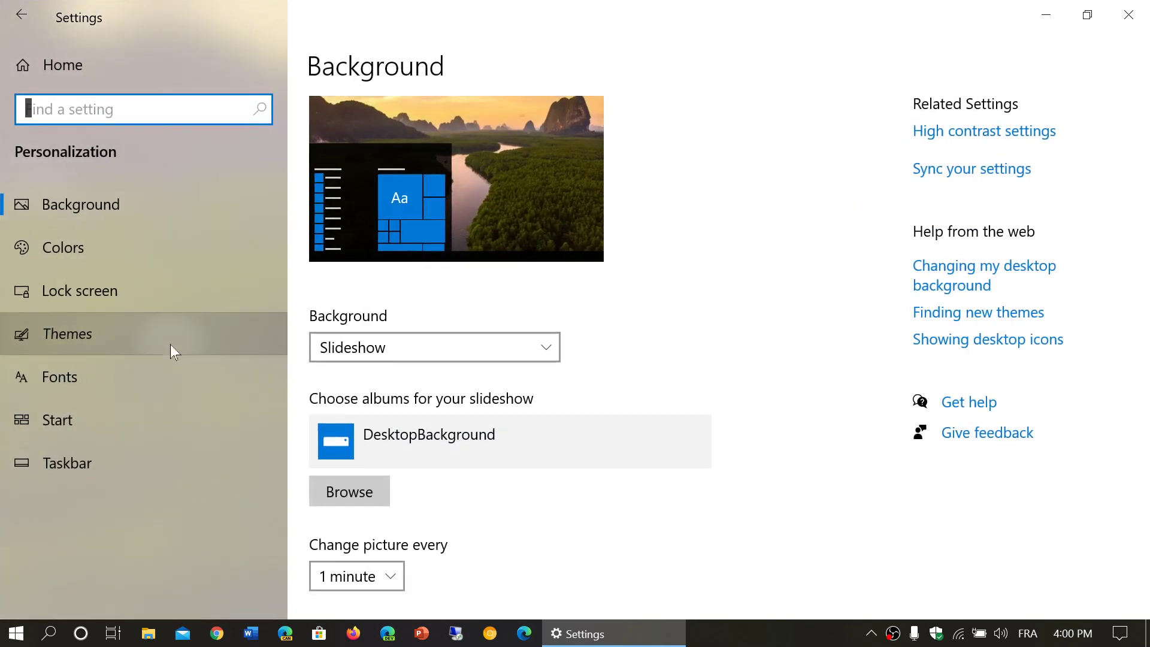
pyautogui.click(67, 334)
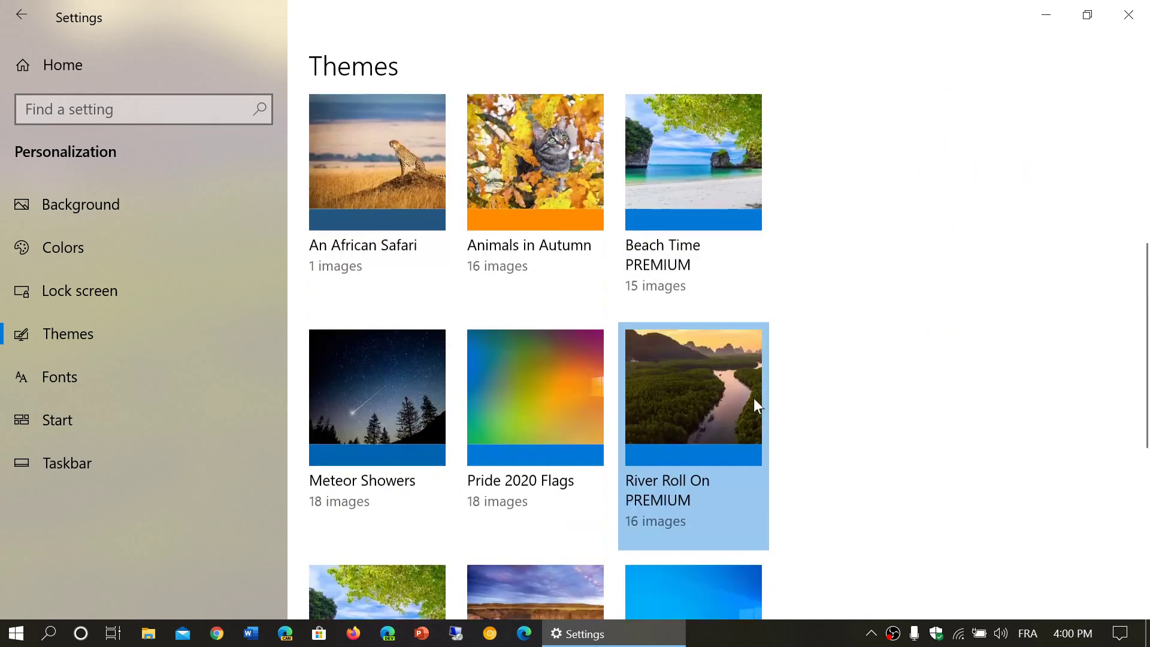
pyautogui.moveTo(529, 383)
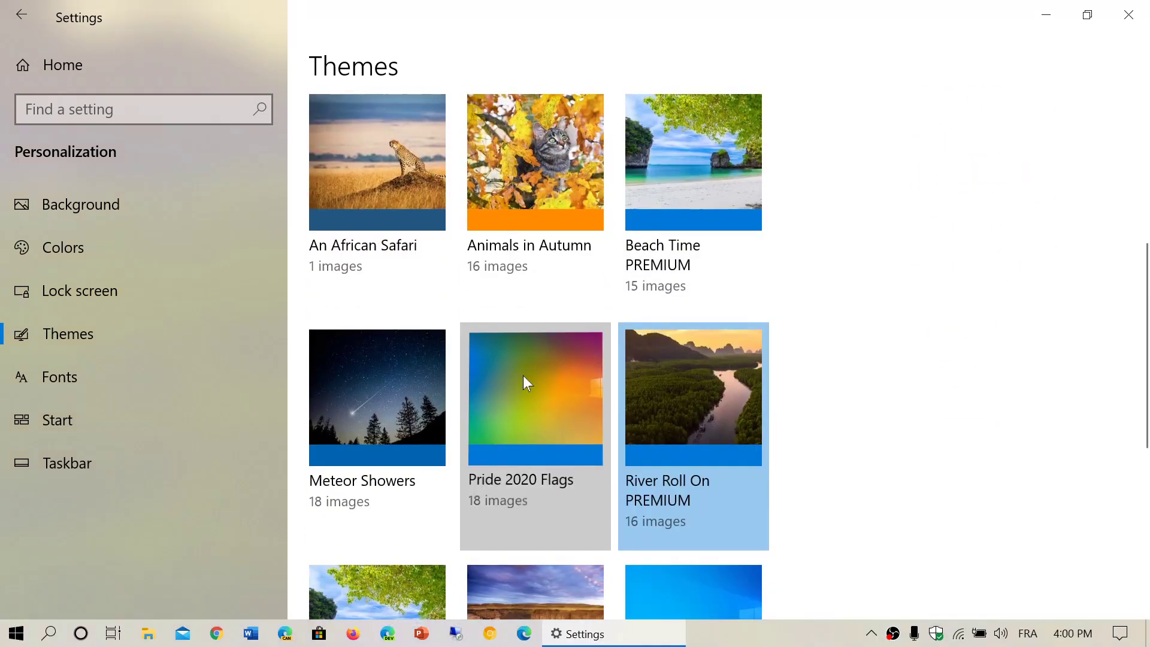
pyautogui.click(535, 398)
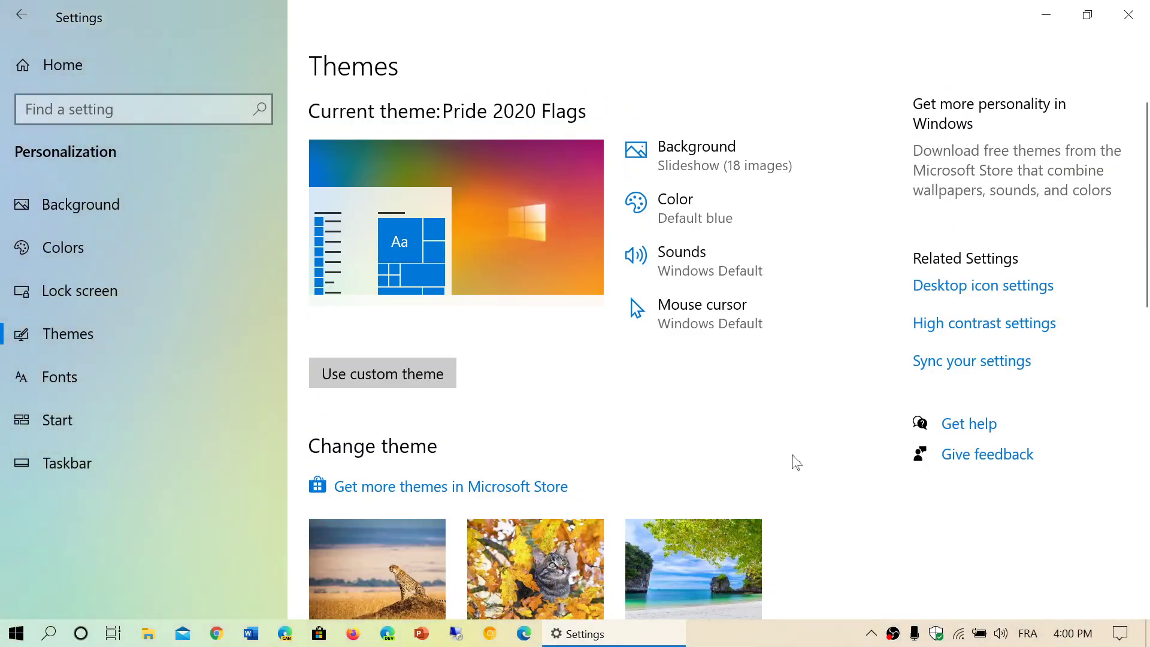
pyautogui.click(1129, 14)
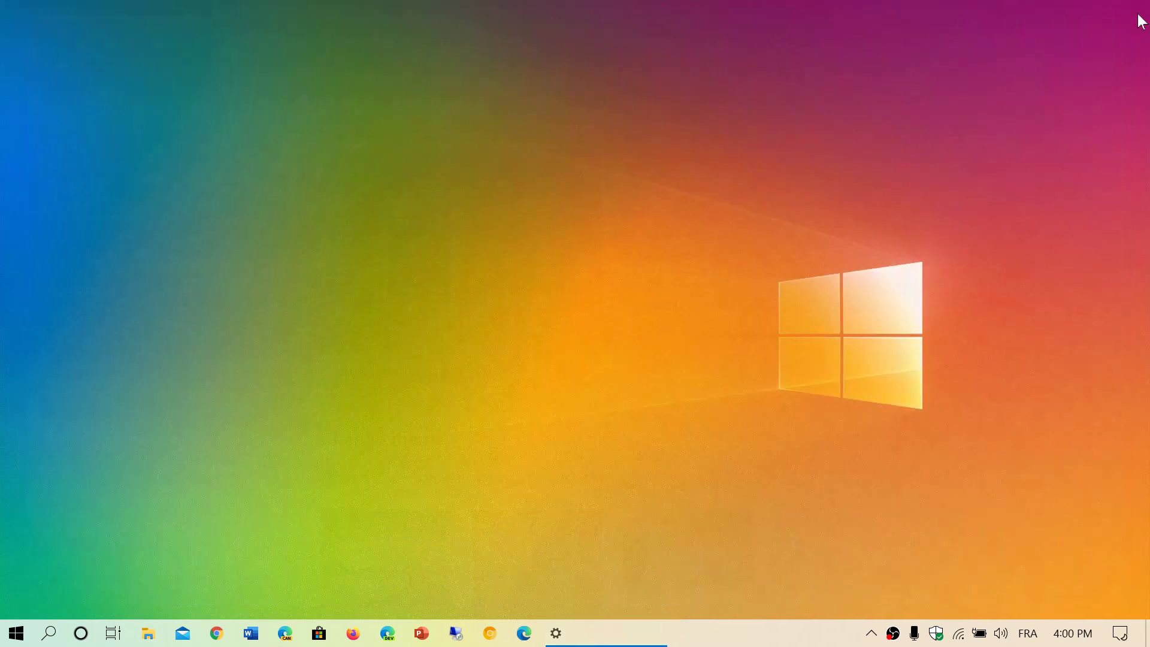
pyautogui.moveTo(860, 316)
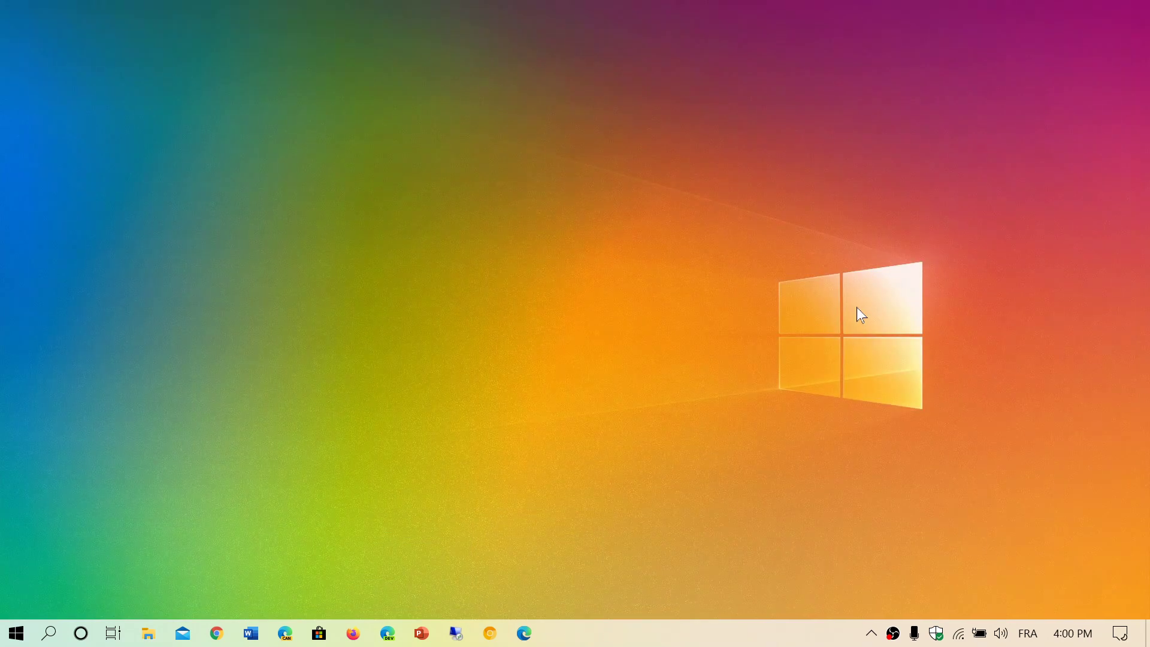